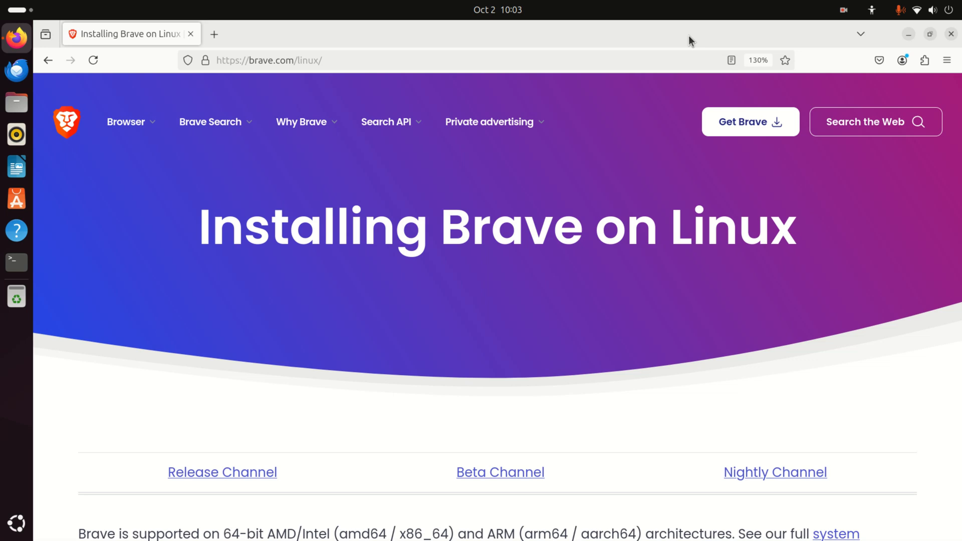
pyautogui.moveTo(80, 32)
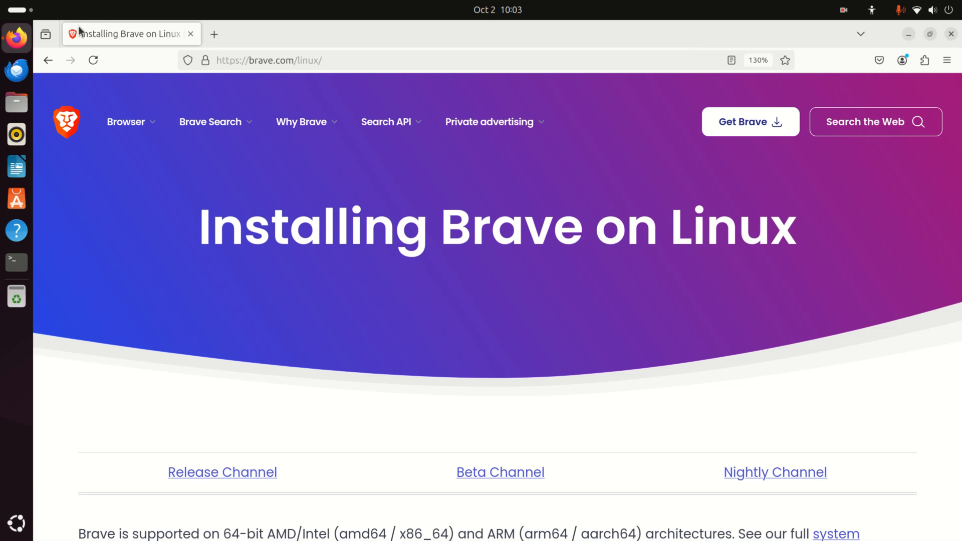
pyautogui.moveTo(412, 154)
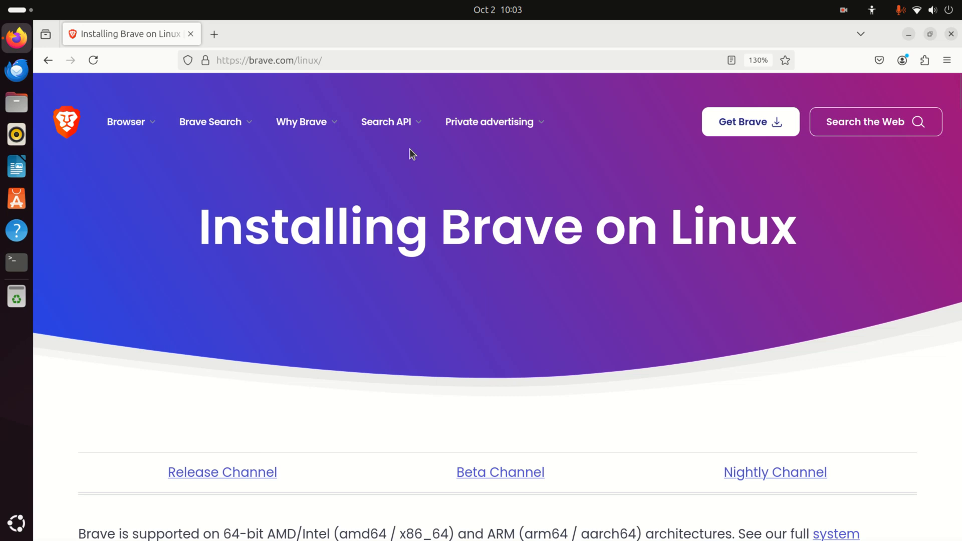
pyautogui.moveTo(618, 210)
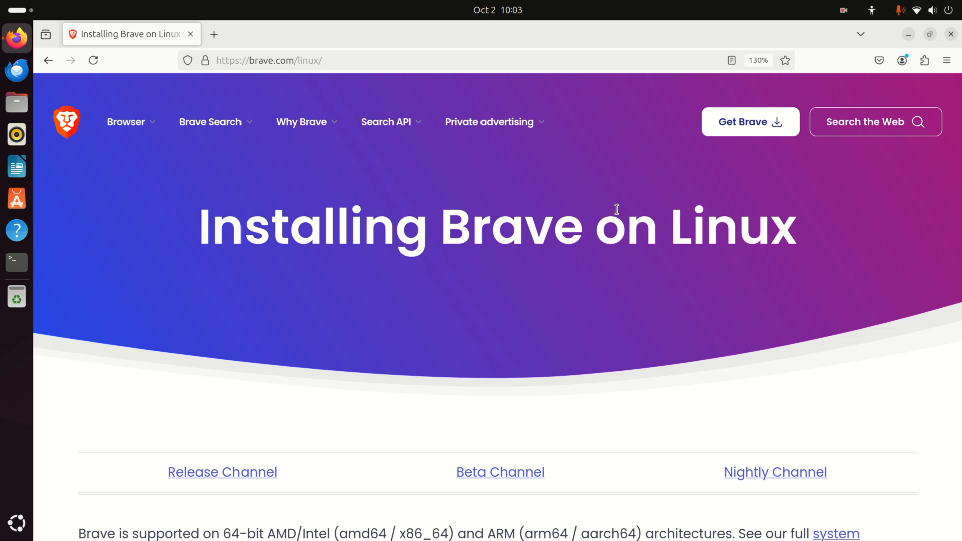
pyautogui.moveTo(735, 306)
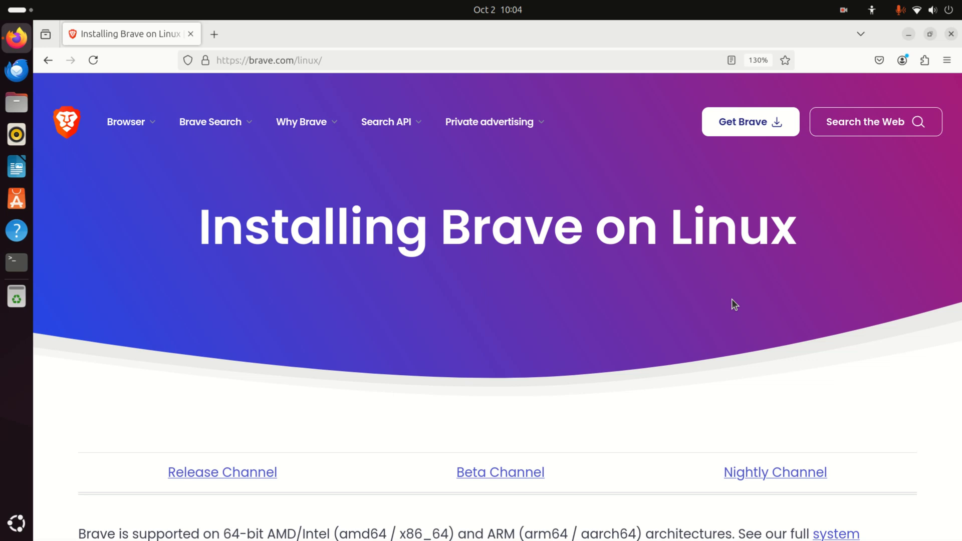
pyautogui.moveTo(930, 34)
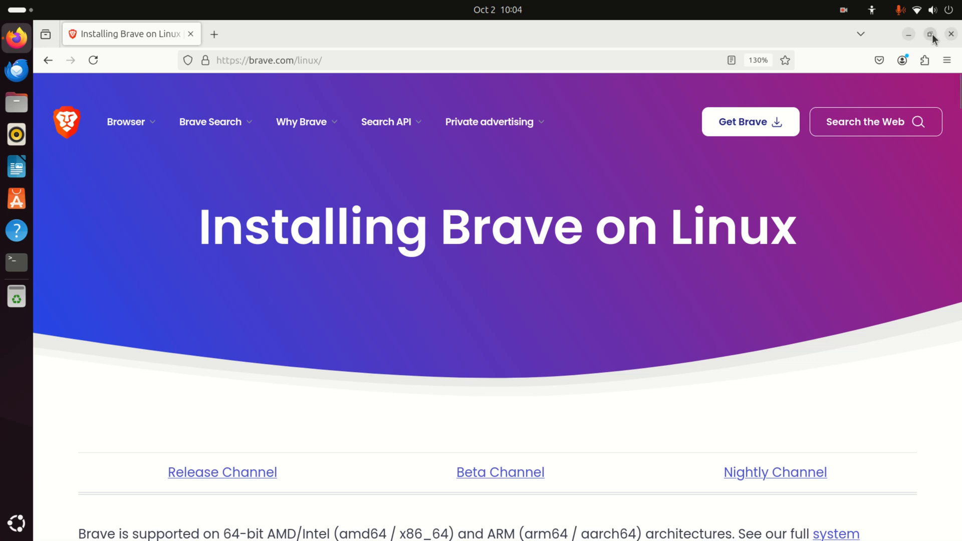
# Restore the Firefox window showing Brave's Linux install page to a smaller size.
pyautogui.click(929, 34)
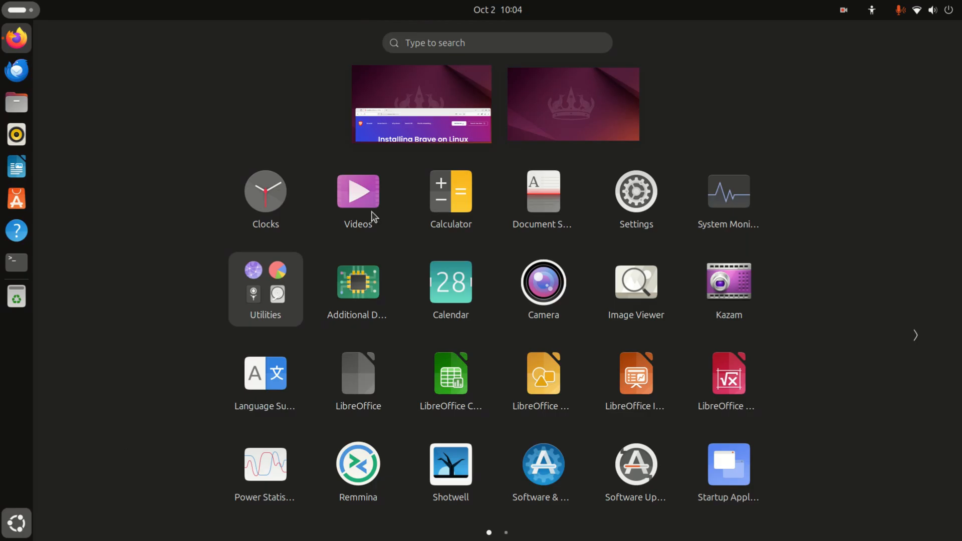
# Launch Terminal by searching 'ter' in Activities.
pyautogui.click(498, 42)
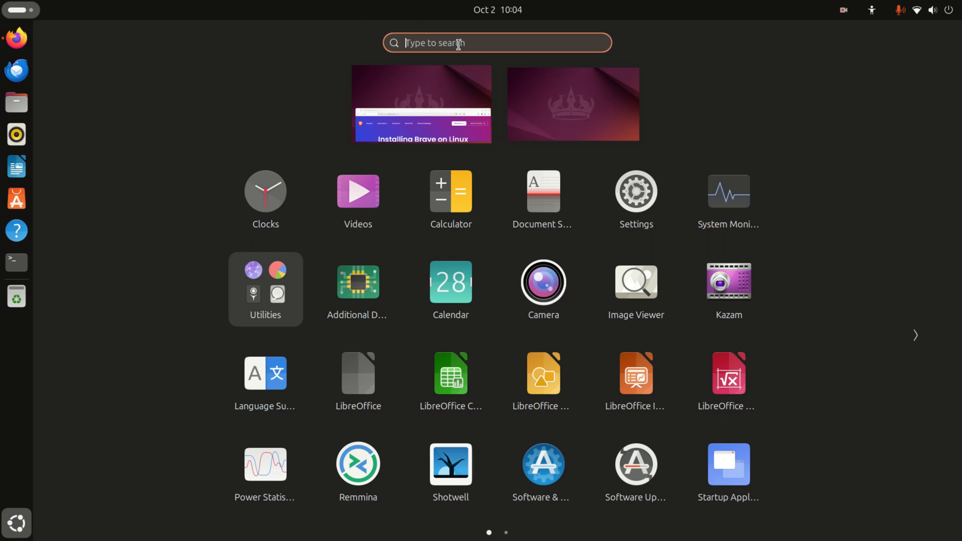
pyautogui.write('ter')
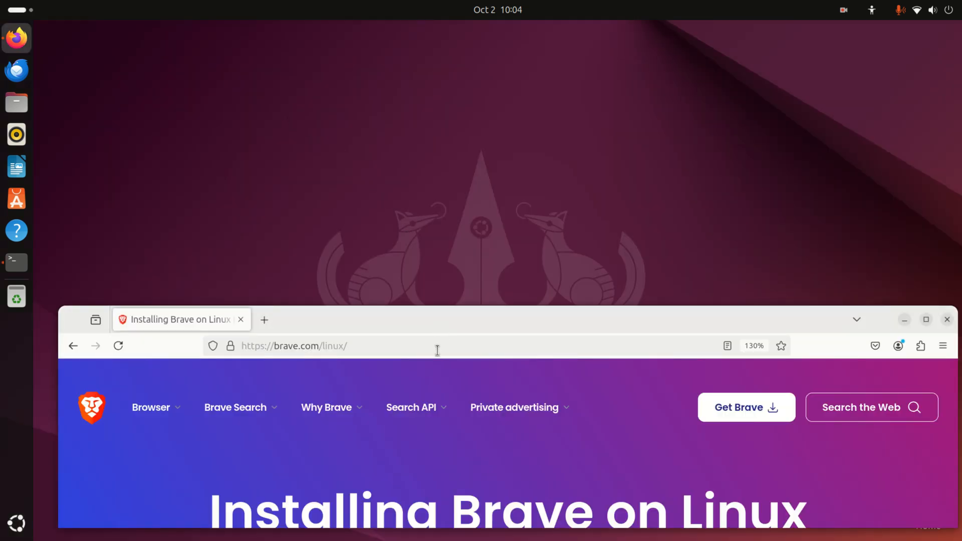
pyautogui.click(16, 262)
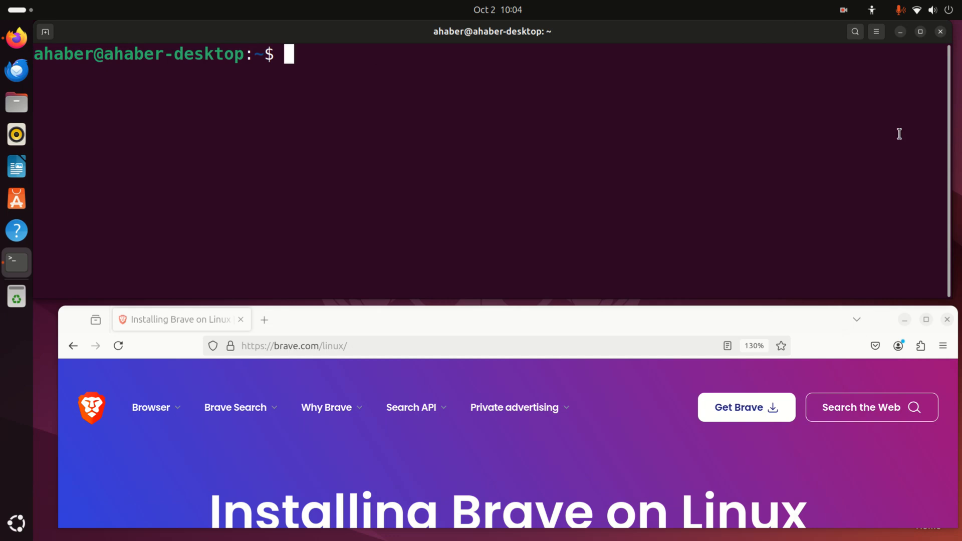
# Refresh the package lists with 'sudo apt-get update', entering the password.
pyautogui.write('sudo')
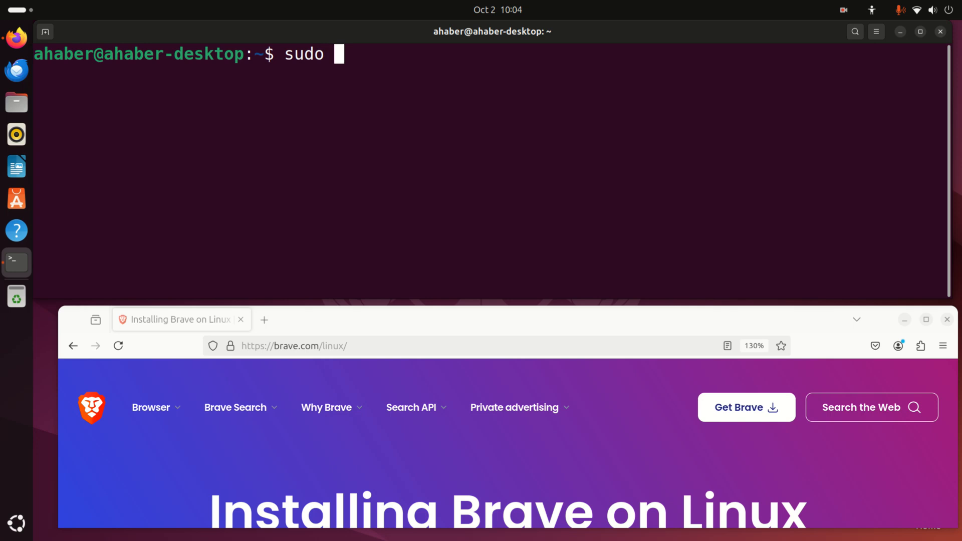
pyautogui.write('apt-get update')
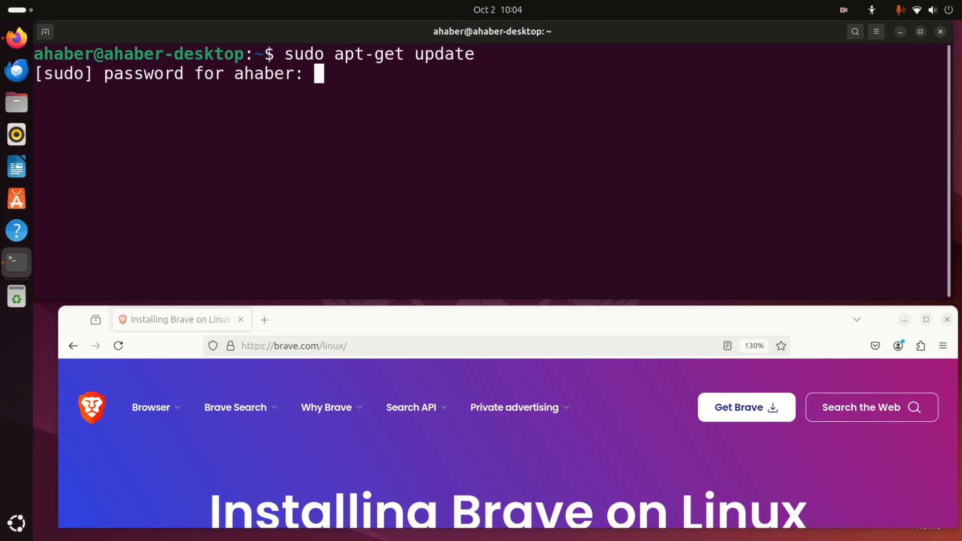
pyautogui.press('Return')
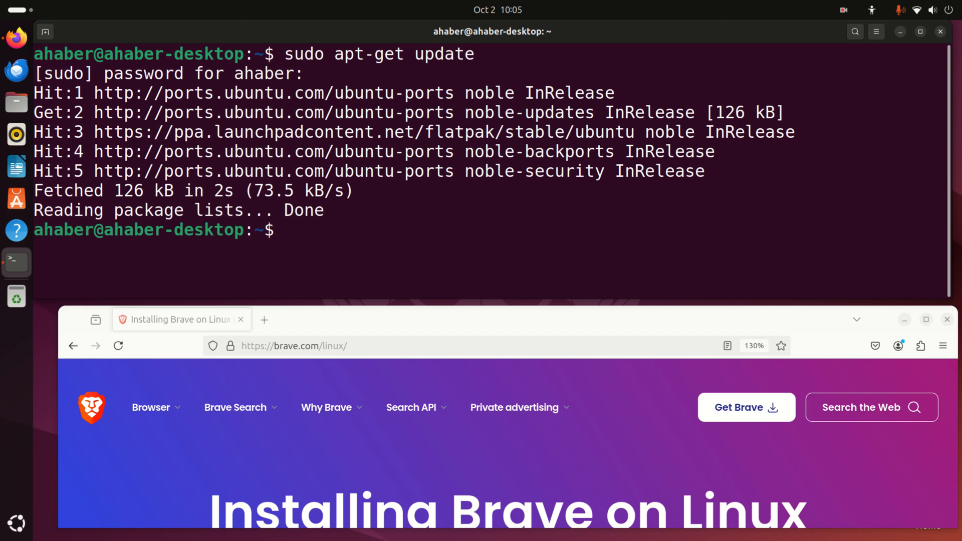
# Run 'sudo apt-get upgrade' to upgrade installed packages.
pyautogui.write('s')
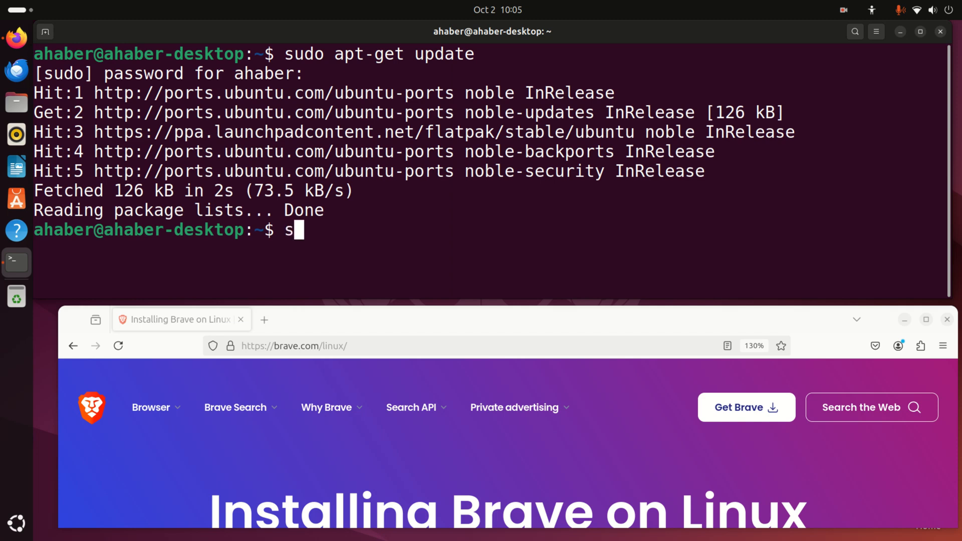
pyautogui.write('udo apt-get upgra')
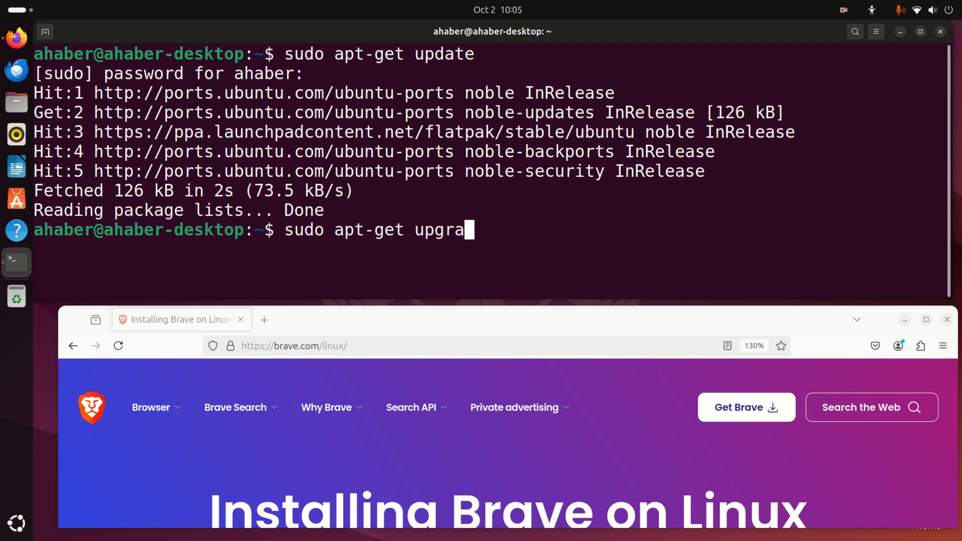
pyautogui.press('Return')
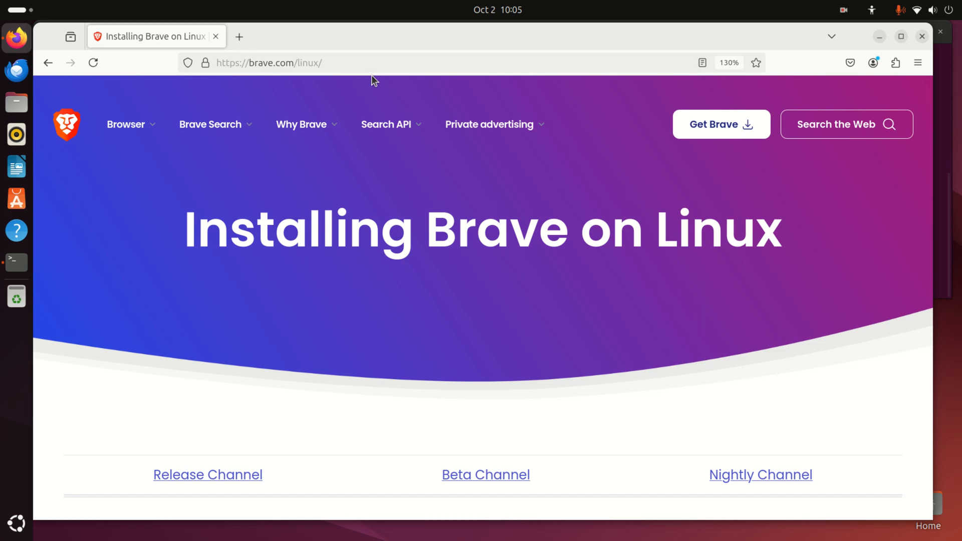
pyautogui.moveTo(347, 51)
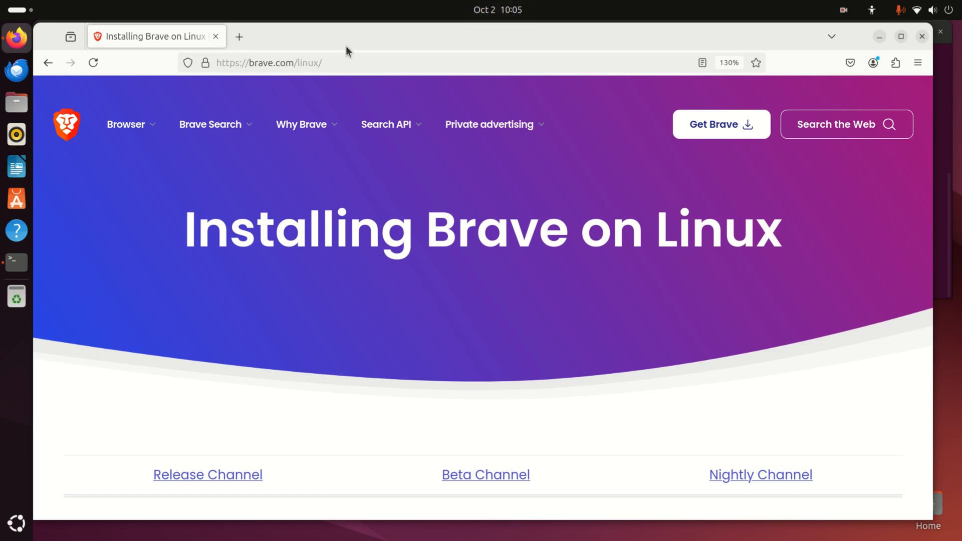
# Scroll brave.com/linux to the Debian, Ubuntu, Mint release channel install commands.
pyautogui.click(269, 63)
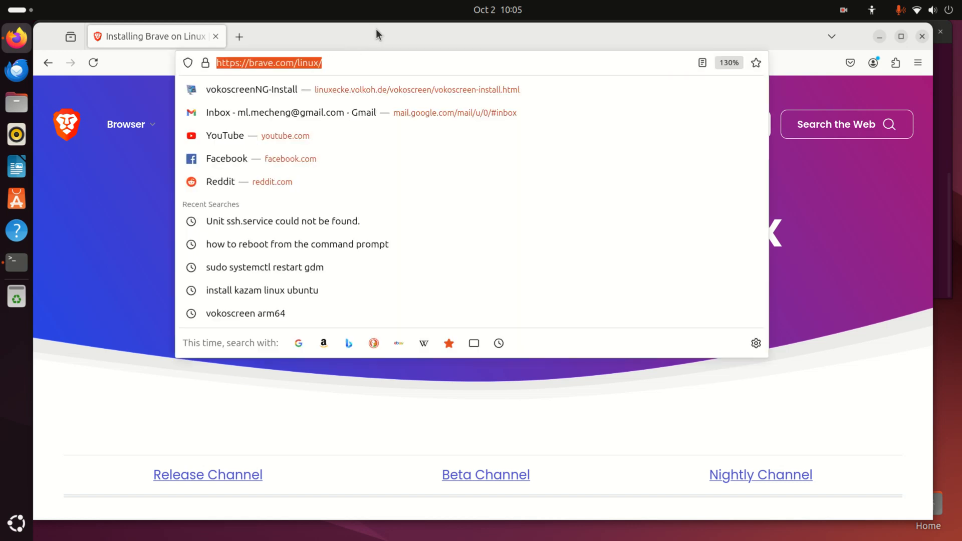
pyautogui.click(411, 174)
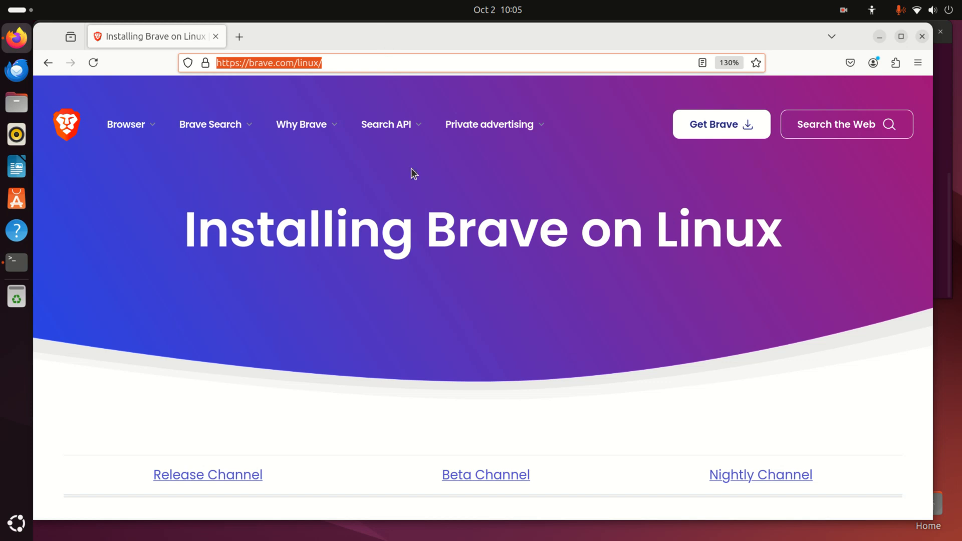
pyautogui.scroll(-3)
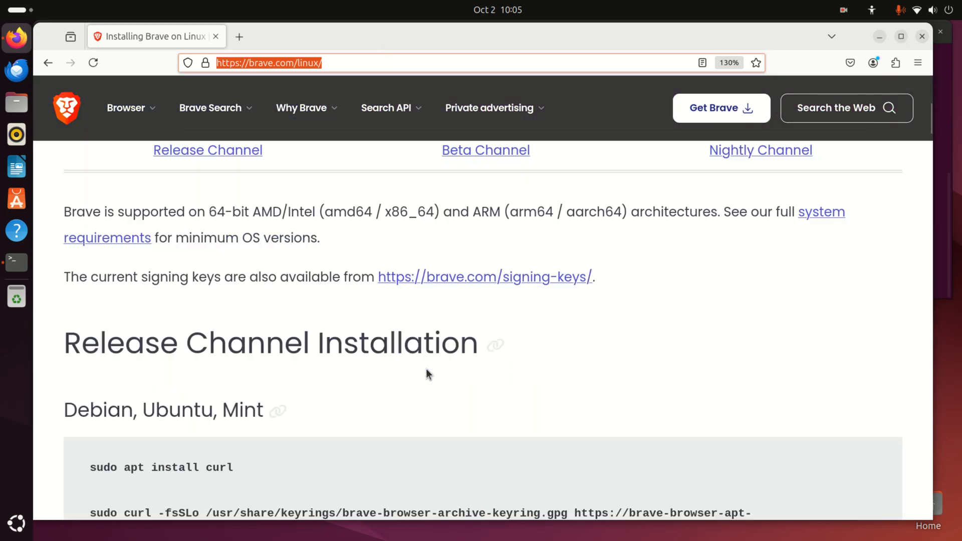
pyautogui.scroll(-3)
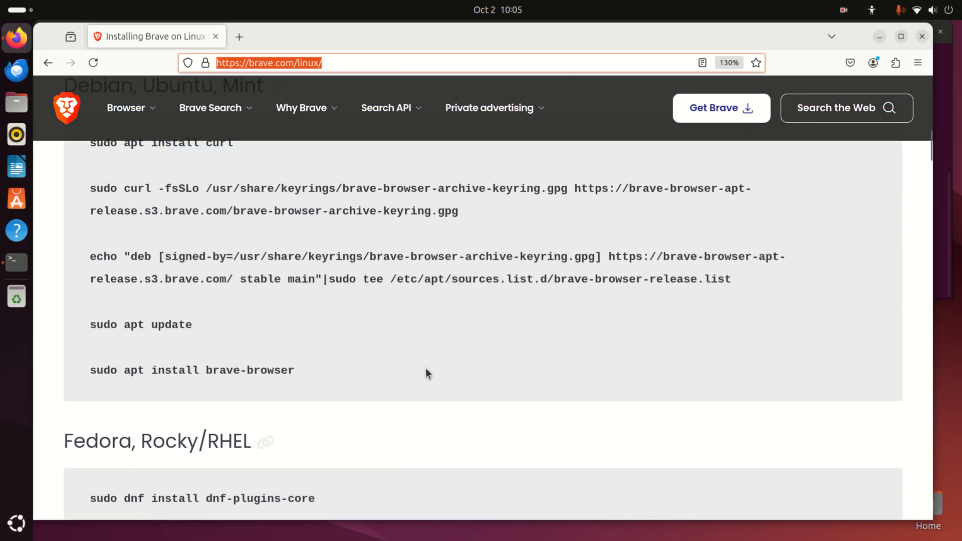
pyautogui.scroll(3)
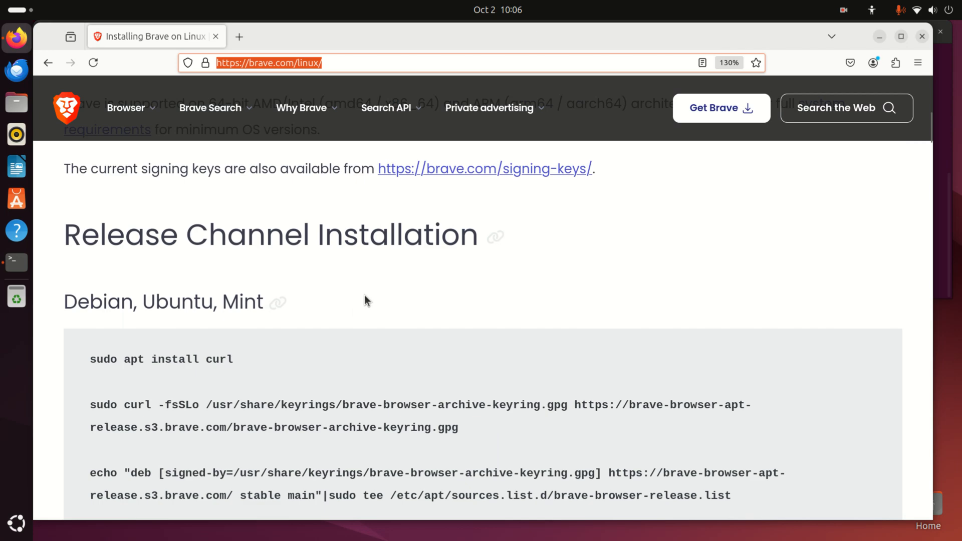
pyautogui.scroll(-3)
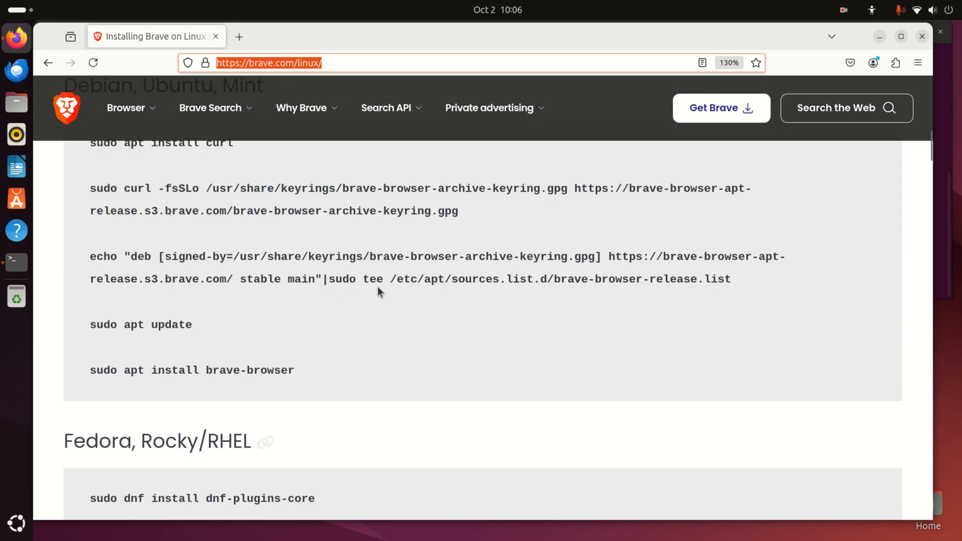
pyautogui.scroll(3)
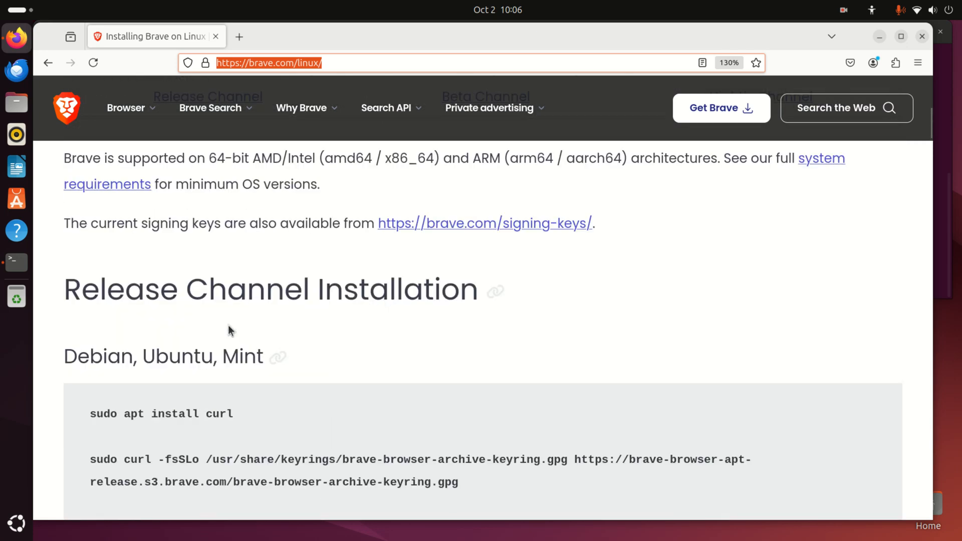
pyautogui.scroll(3)
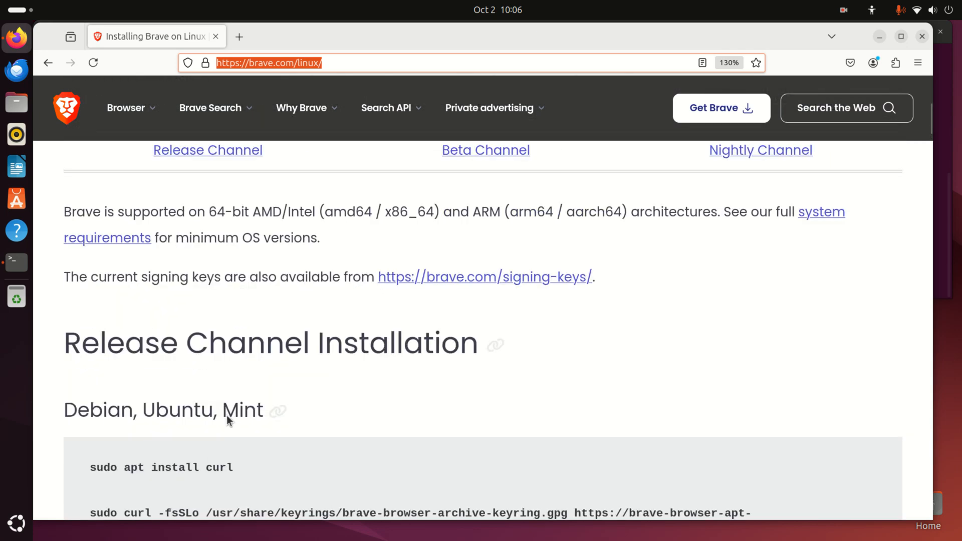
pyautogui.scroll(-3)
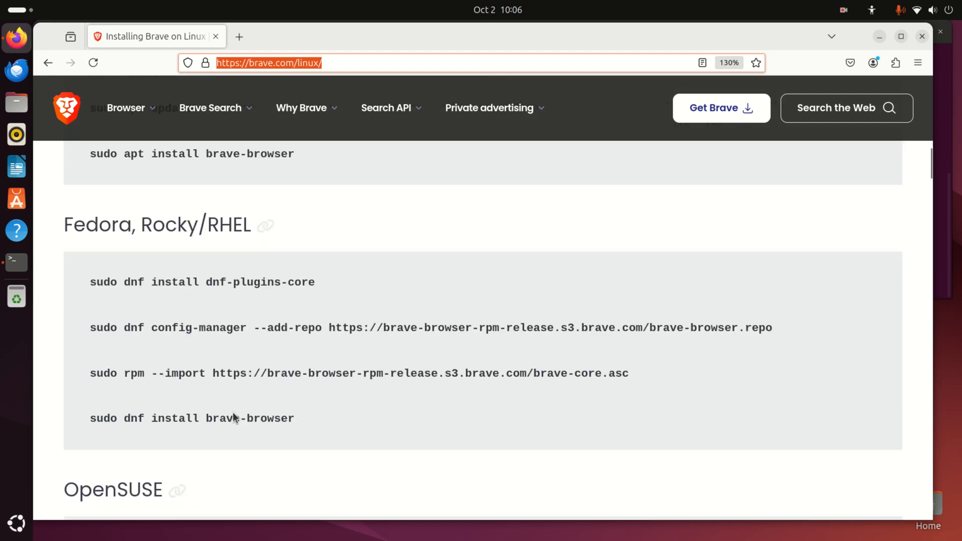
pyautogui.scroll(3)
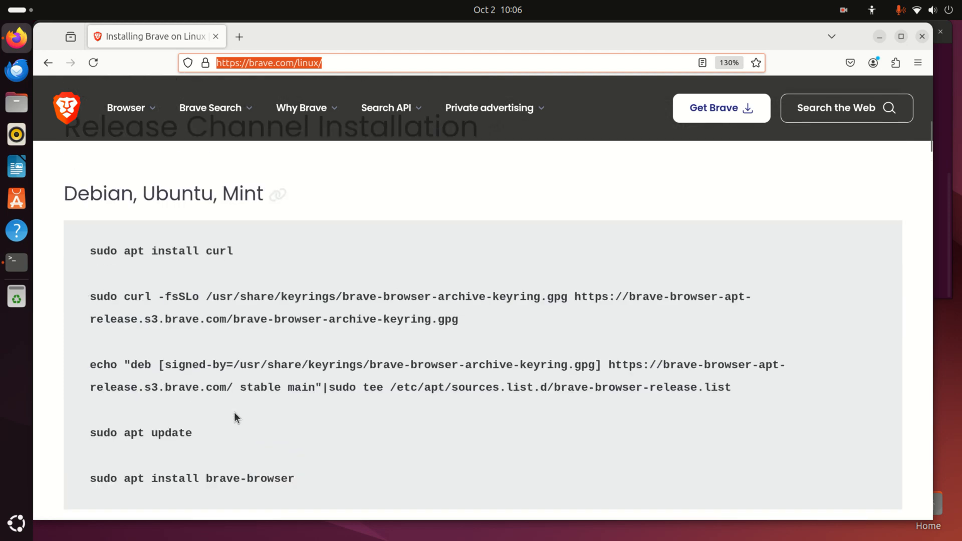
pyautogui.moveTo(140, 247)
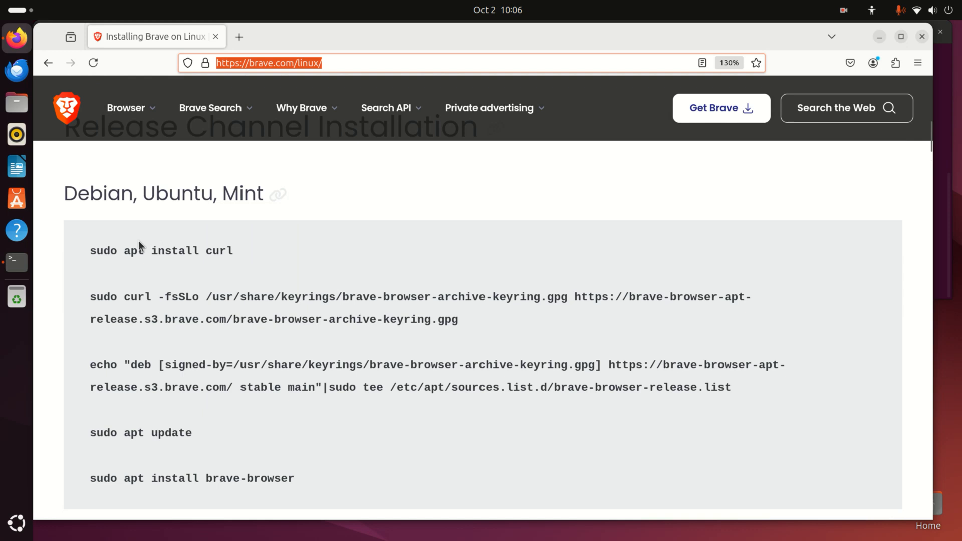
pyautogui.moveTo(100, 246)
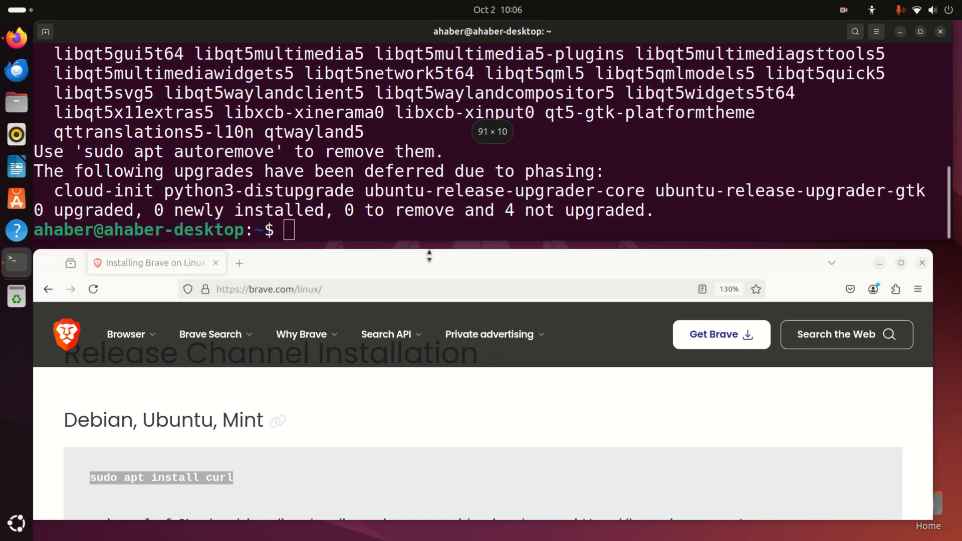
pyautogui.moveTo(414, 277)
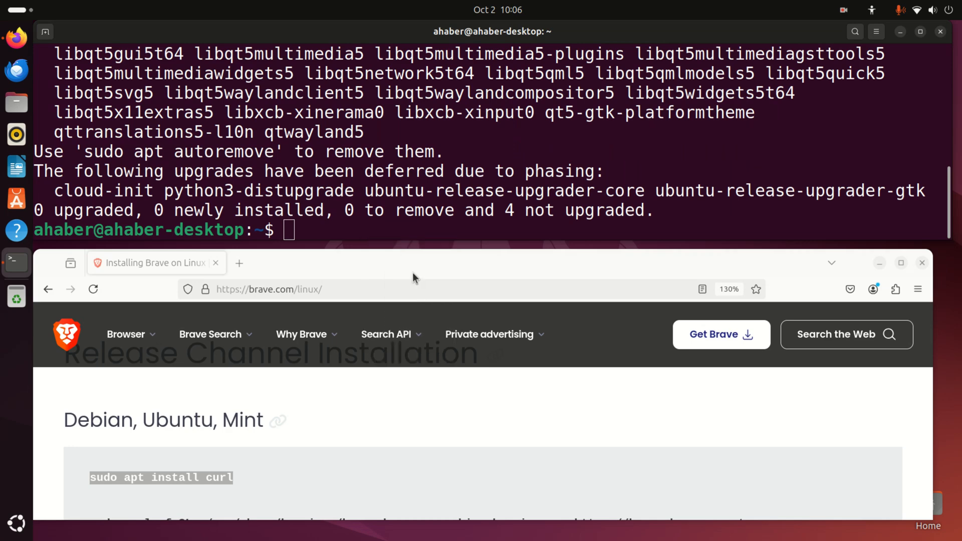
# Run 'sudo apt install curl' in the terminal.
pyautogui.press('Return')
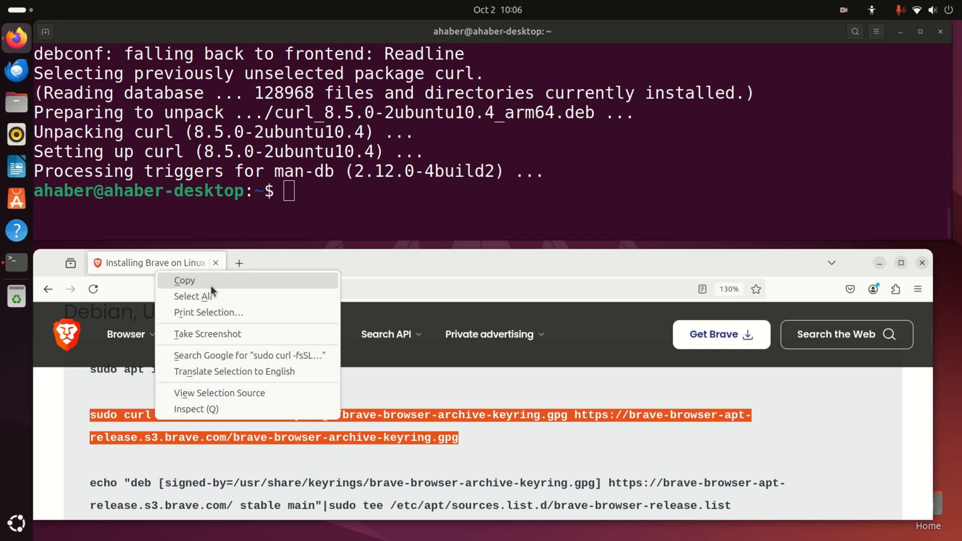
# Download the Brave archive keyring with the sudo curl command and add the Brave apt source.
pyautogui.click(185, 281)
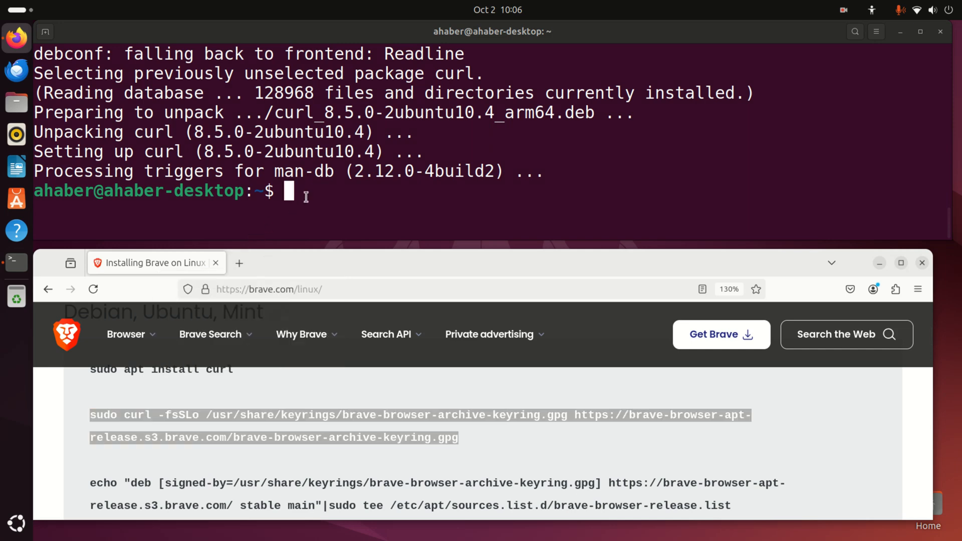
pyautogui.write('sudo curl -fsSLo /usr/share/keyrings/brave-browser-archive-keyring.gpg https://brave-browser-apt-release.s3.brave.com/brave-browser-archive-keyring.gpg')
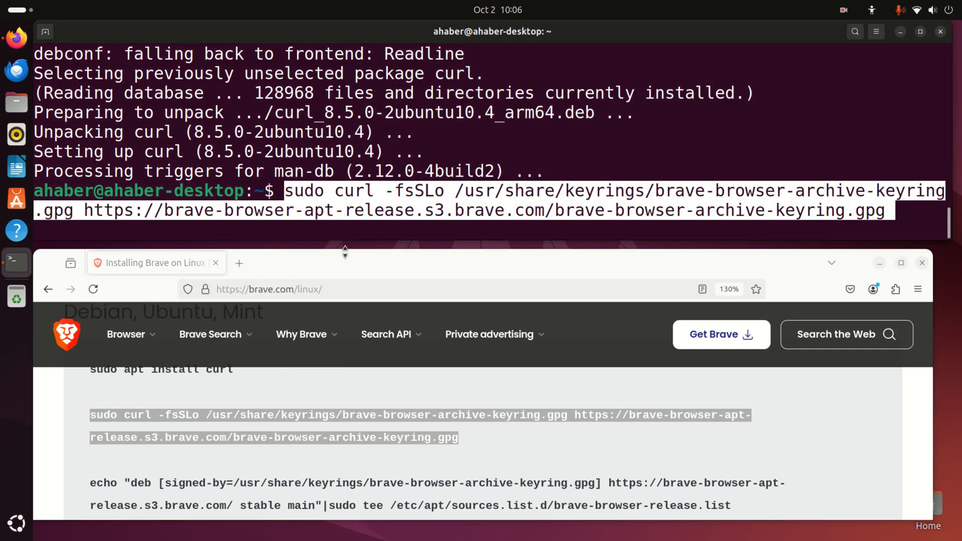
pyautogui.click(301, 334)
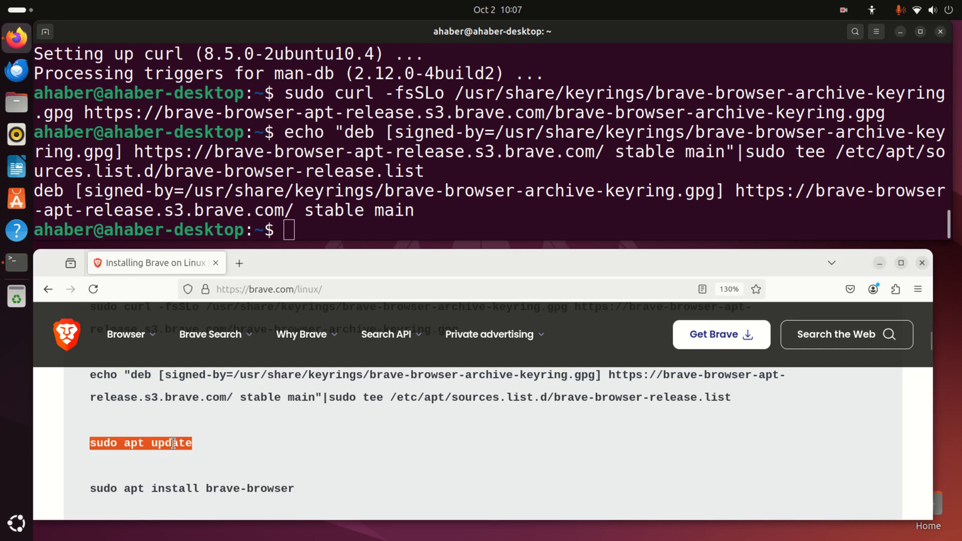
pyautogui.moveTo(289, 258)
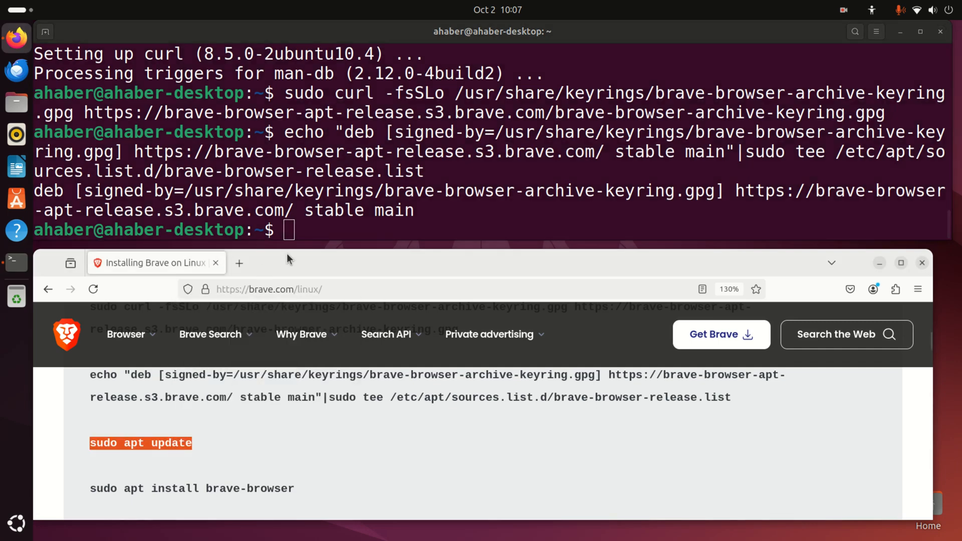
# Run 'sudo apt update' and install brave-browser 1.70.119, confirming with y.
pyautogui.rightClick(289, 240)
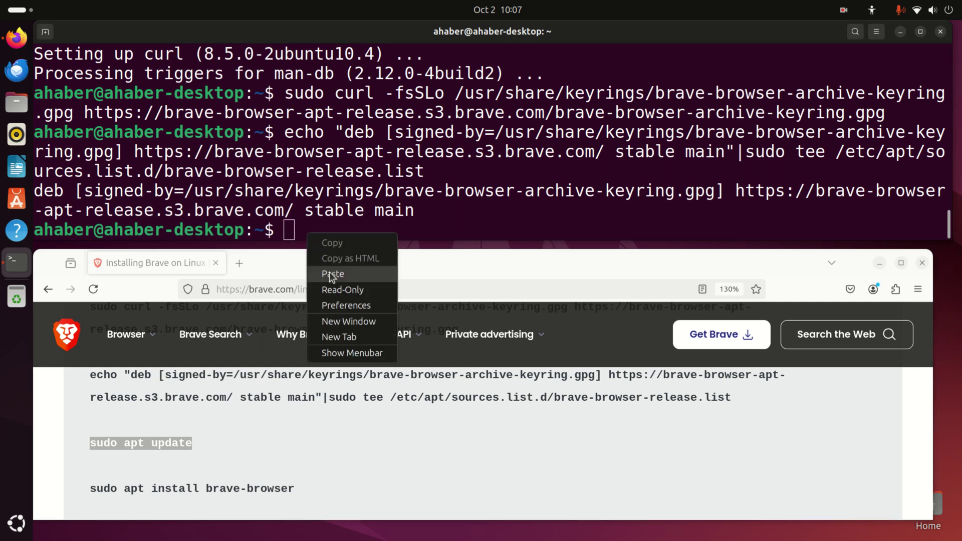
pyautogui.click(333, 274)
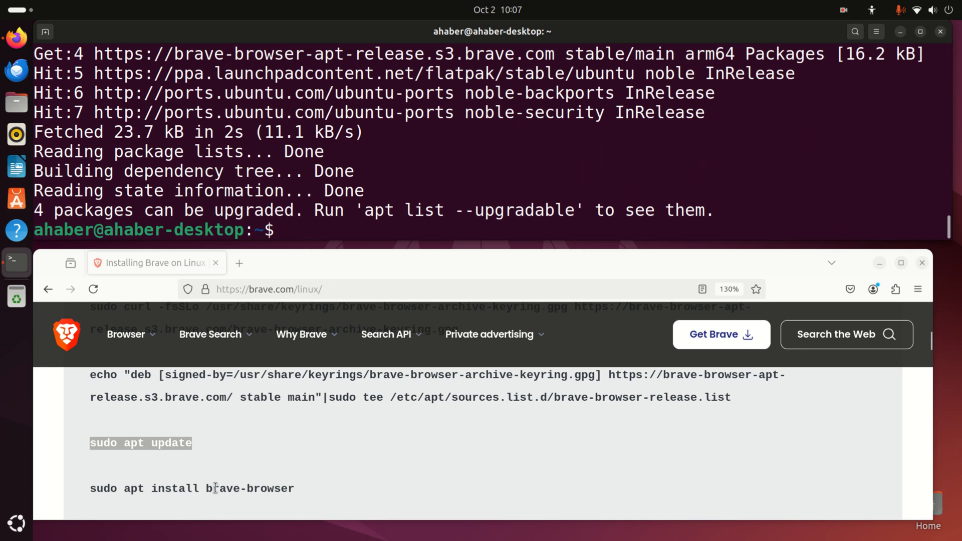
pyautogui.rightClick(192, 489)
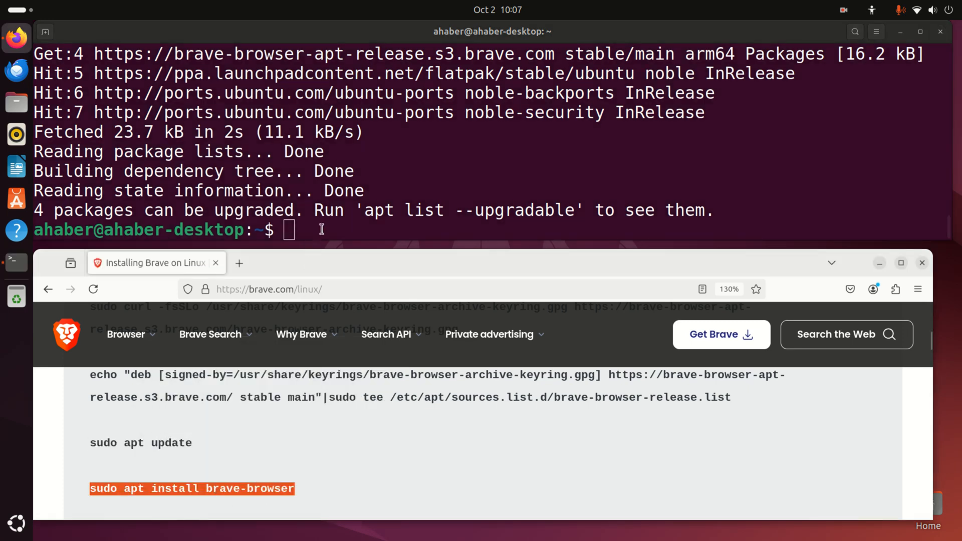
pyautogui.rightClick(289, 229)
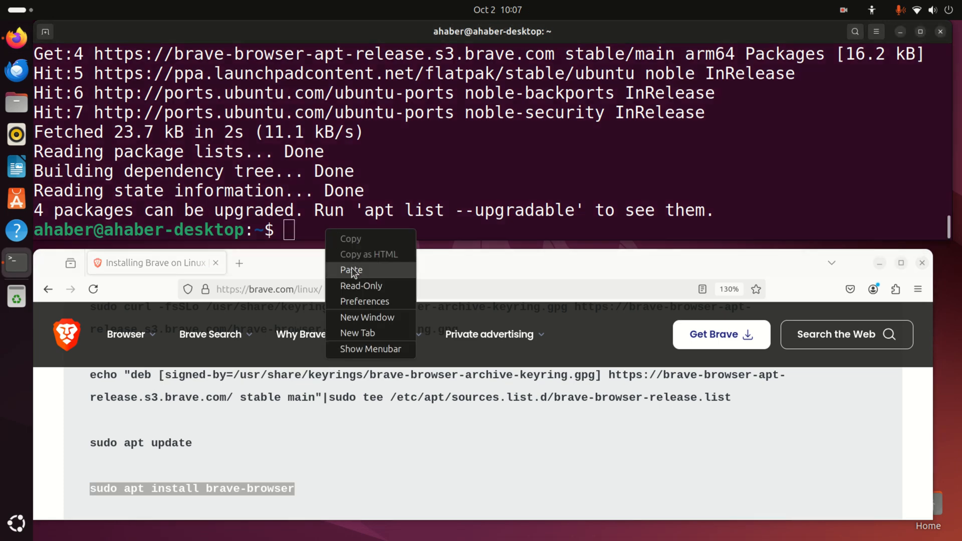
pyautogui.click(351, 271)
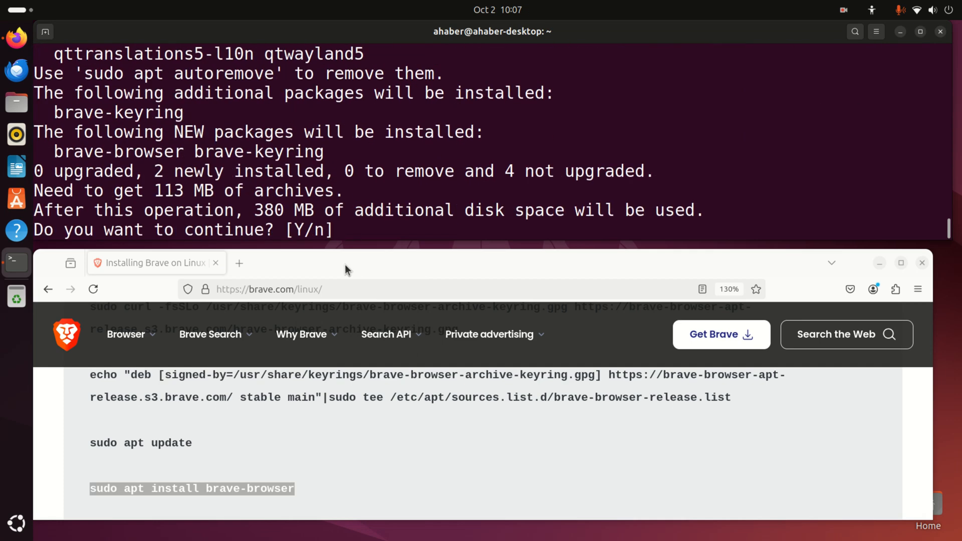
pyautogui.write('y')
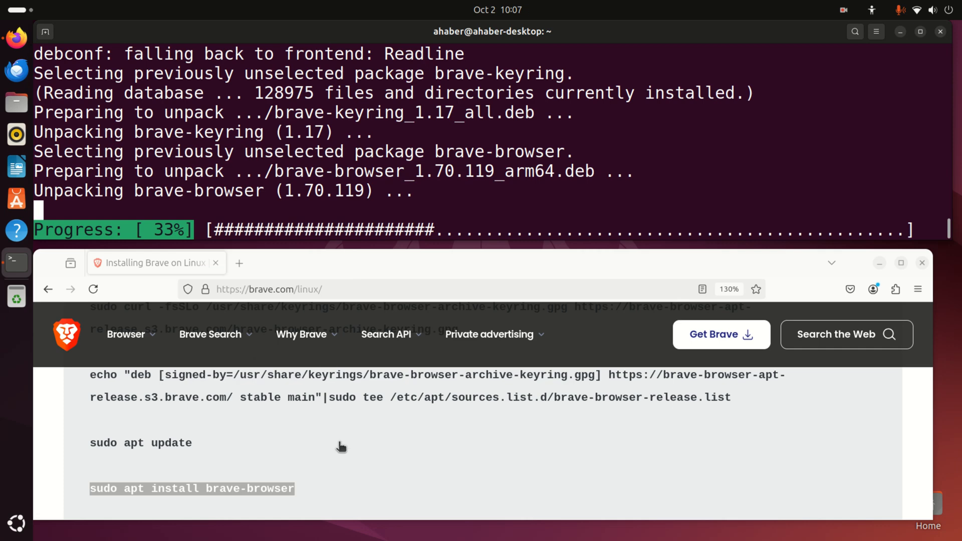
pyautogui.moveTo(362, 285)
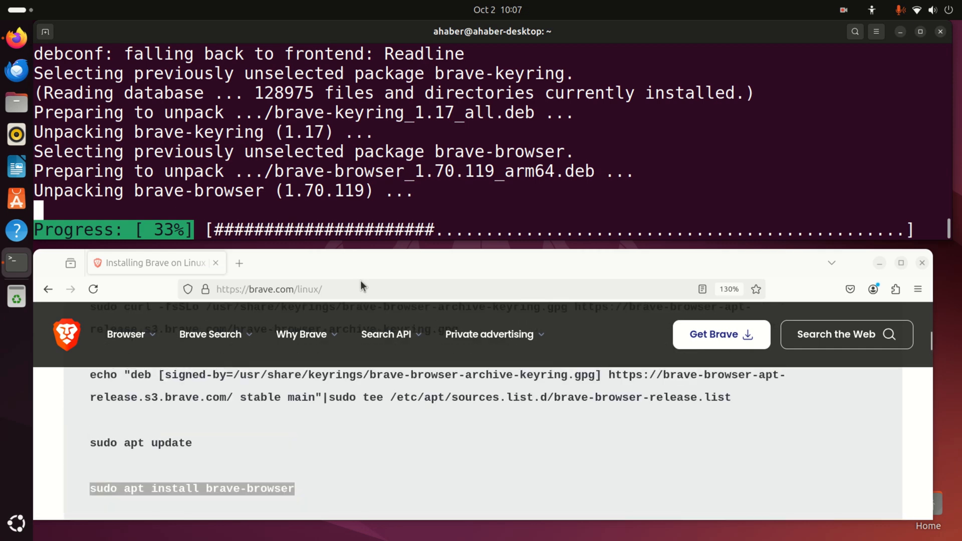
pyautogui.moveTo(888, 44)
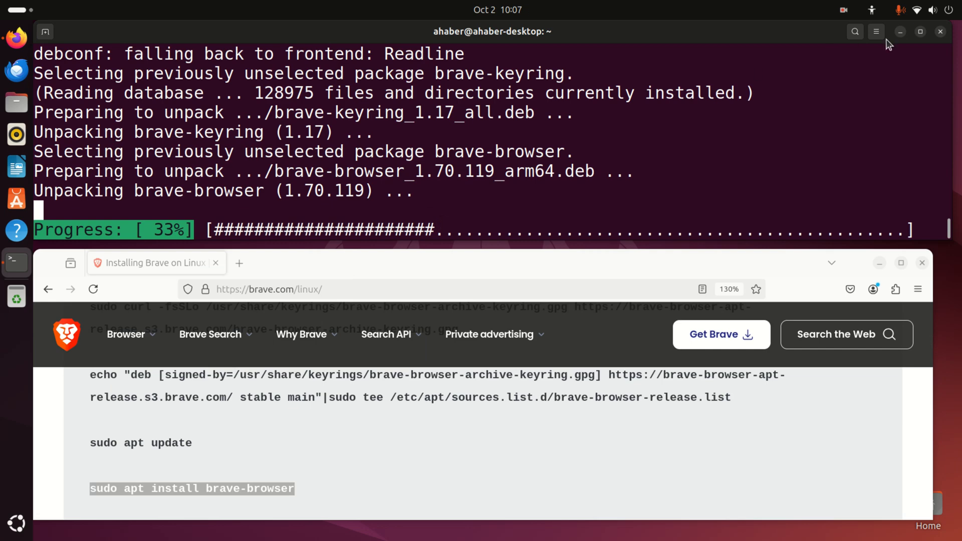
pyautogui.click(843, 10)
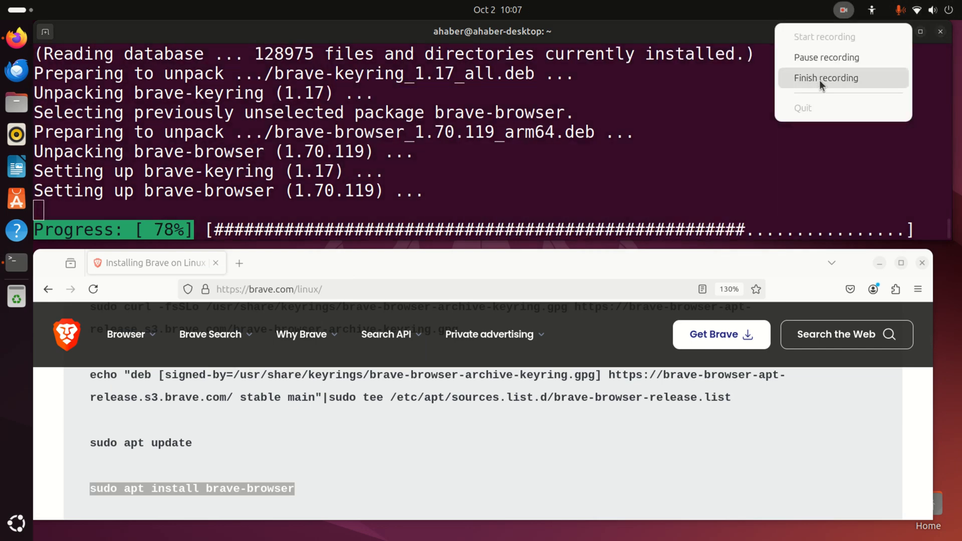
pyautogui.click(826, 78)
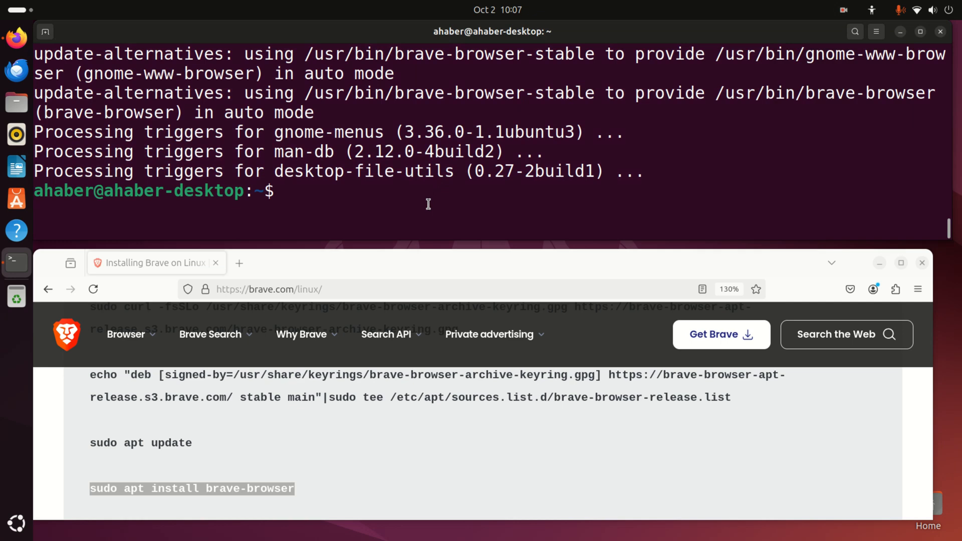
pyautogui.moveTo(380, 230)
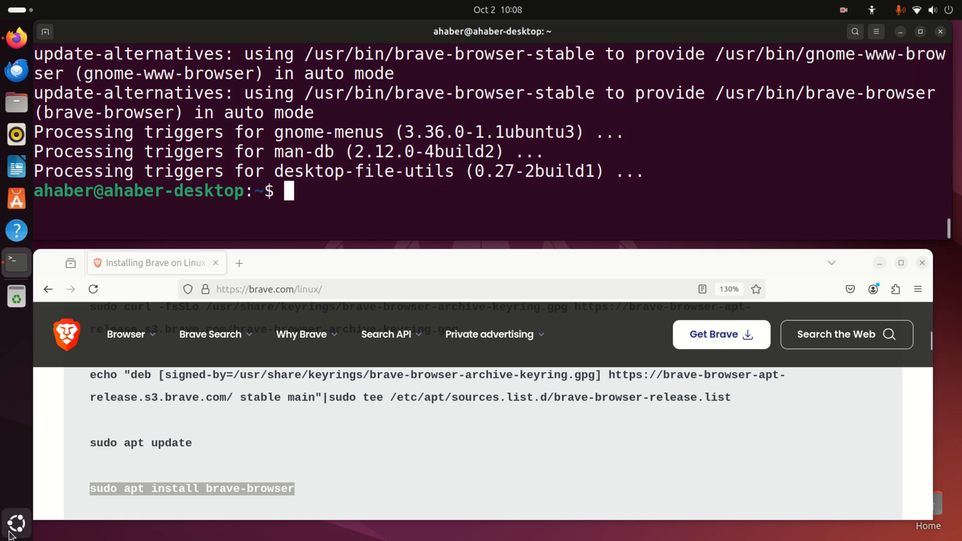
# Launch Brave Browser from the 'bra' app search and maximize its window.
pyautogui.click(15, 523)
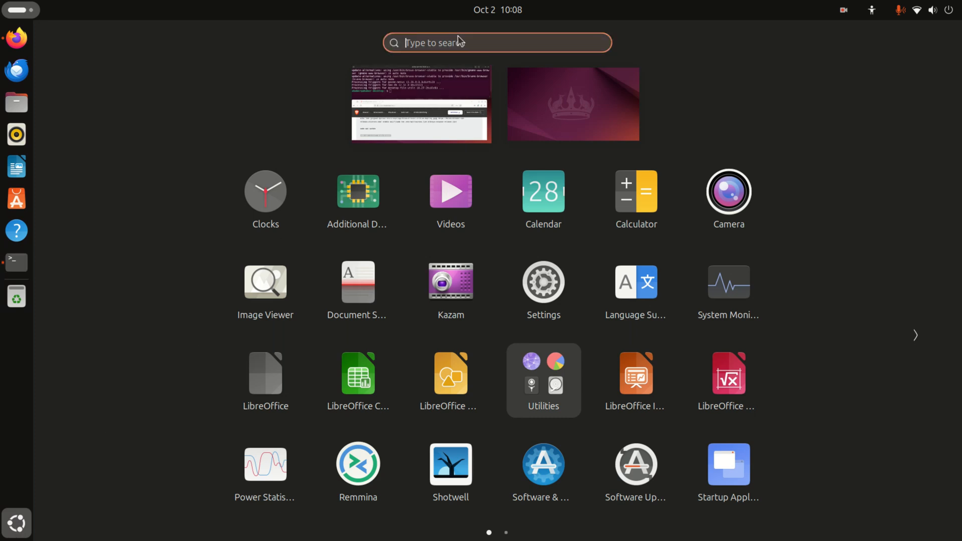
pyautogui.write('bra')
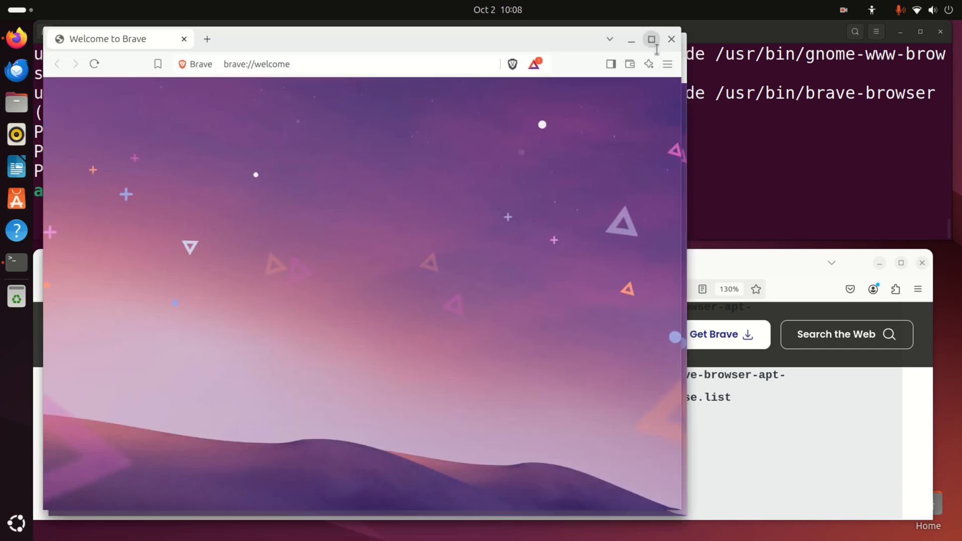
pyautogui.click(652, 39)
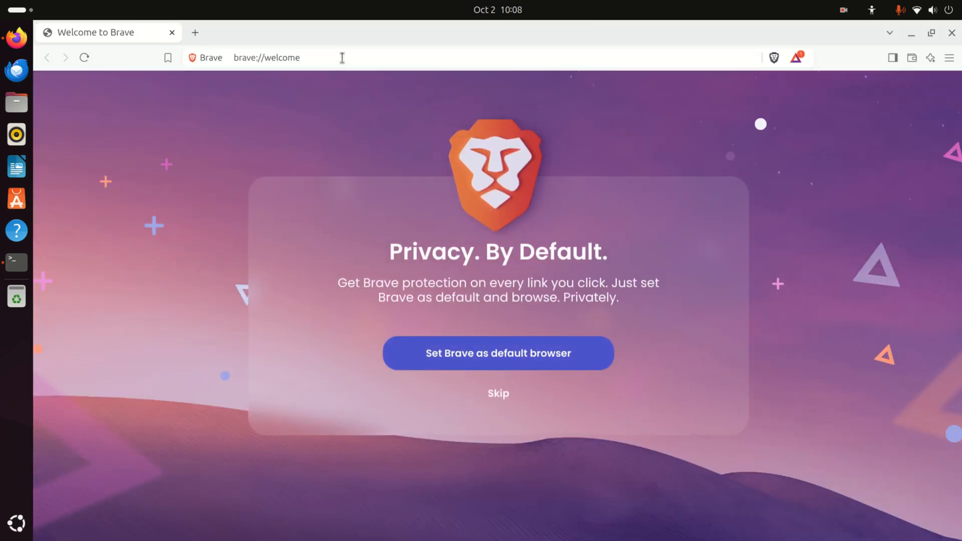
# Go to Google and search 'why brave is a good browser'.
pyautogui.write('w')
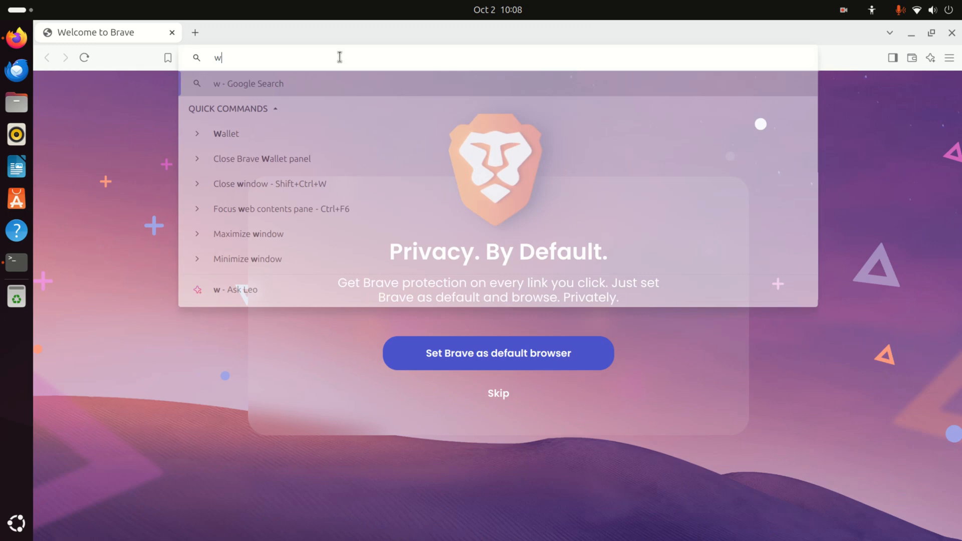
pyautogui.write('ww.g')
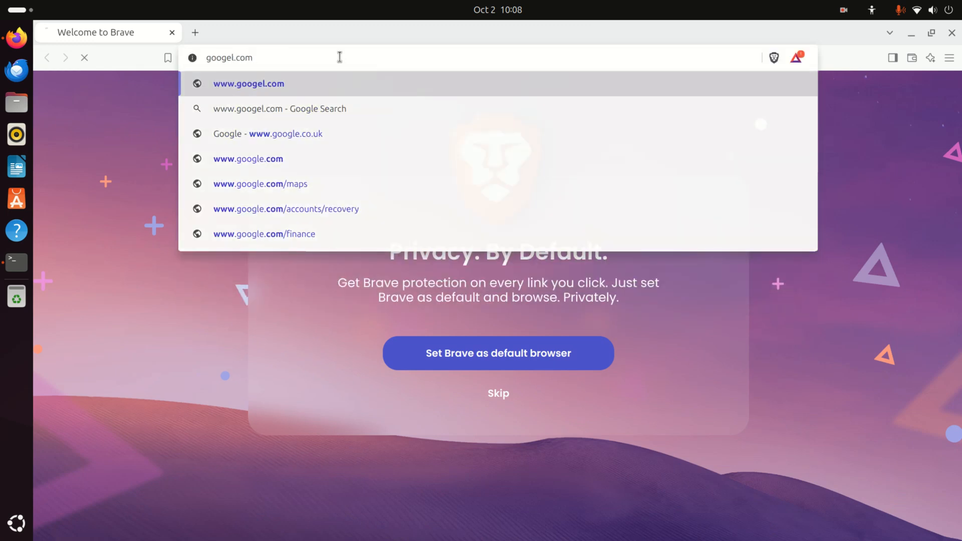
pyautogui.click(248, 158)
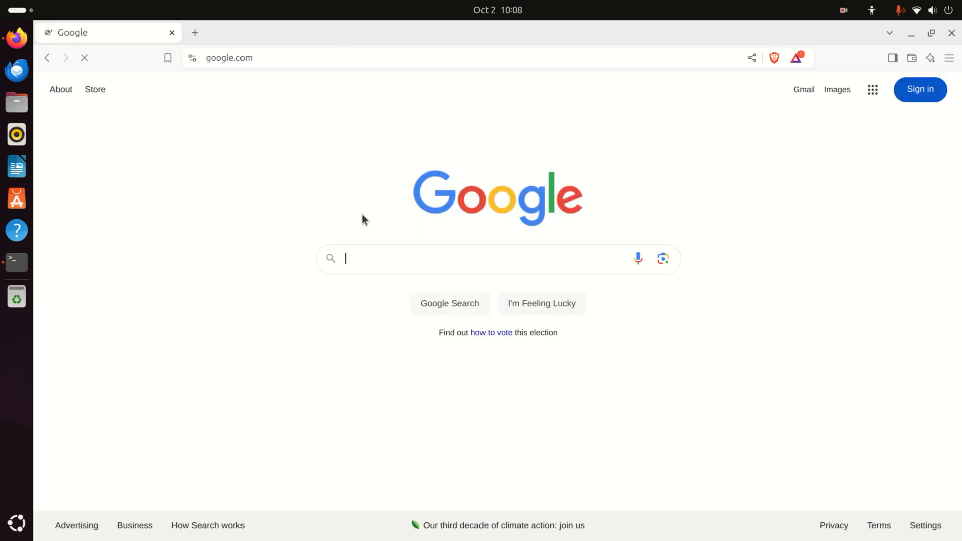
pyautogui.write('w')
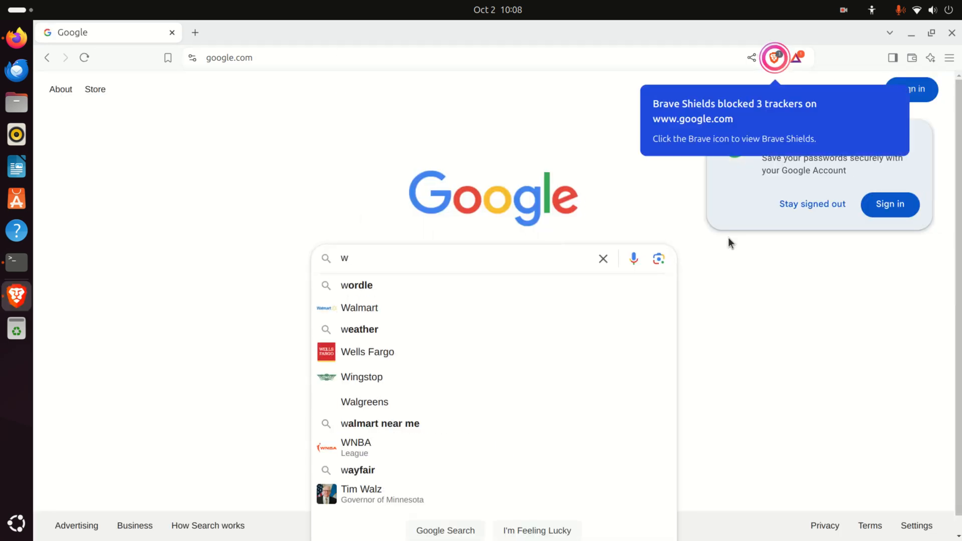
pyautogui.write('hy brave')
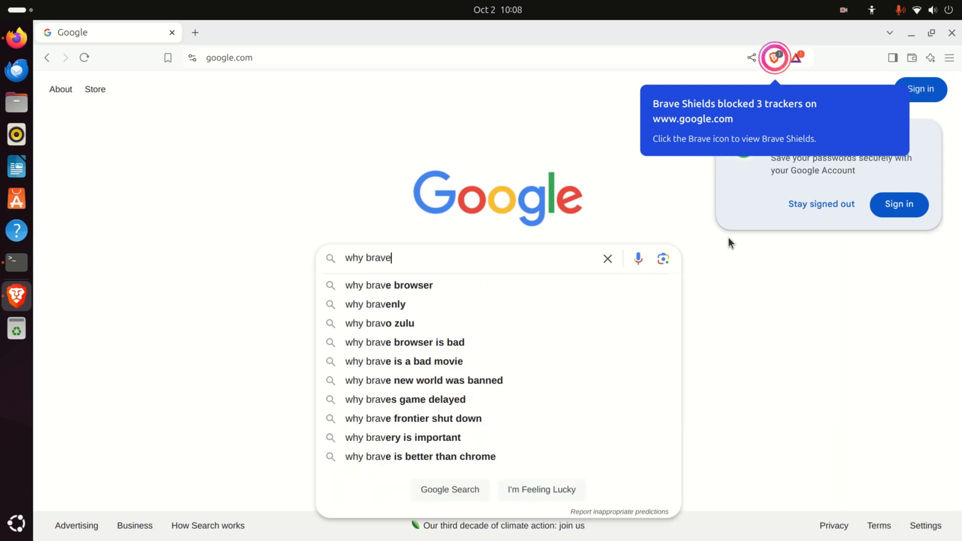
pyautogui.write('is a g')
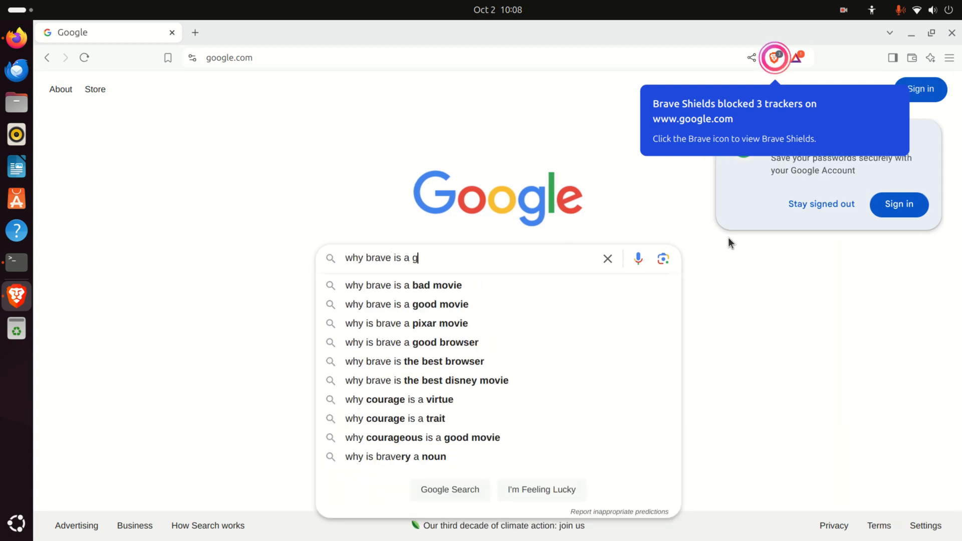
pyautogui.write('ood browser')
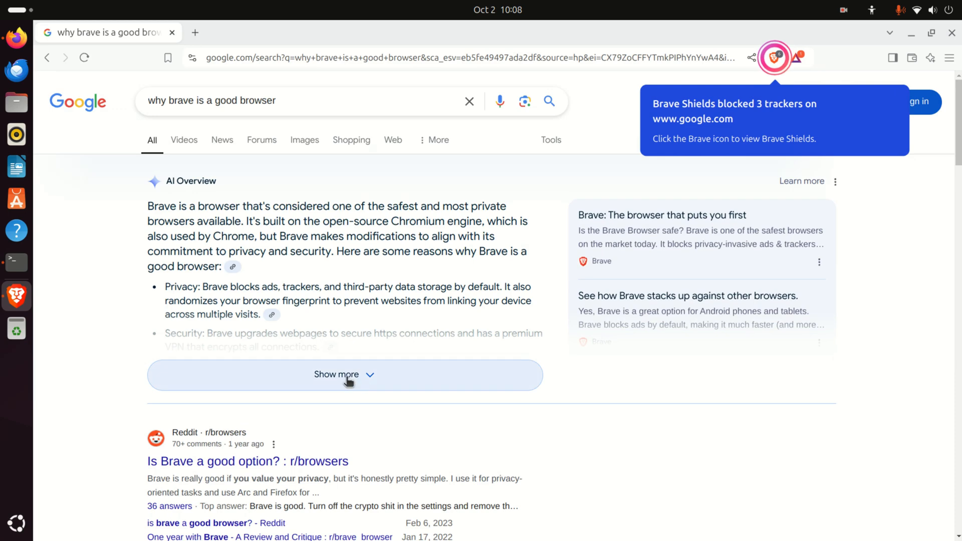
# Expand Google's full AI overview and highlight its privacy point.
pyautogui.click(344, 375)
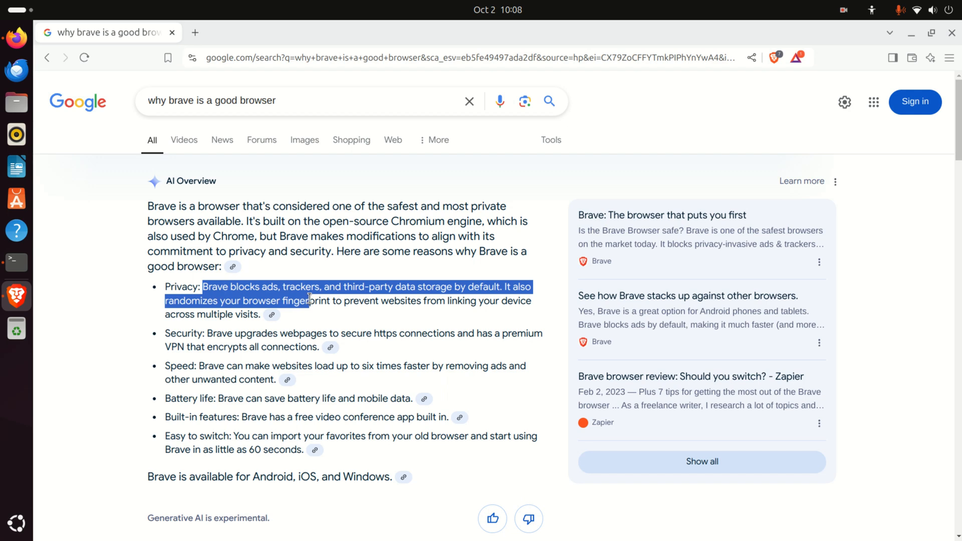
pyautogui.moveTo(359, 298)
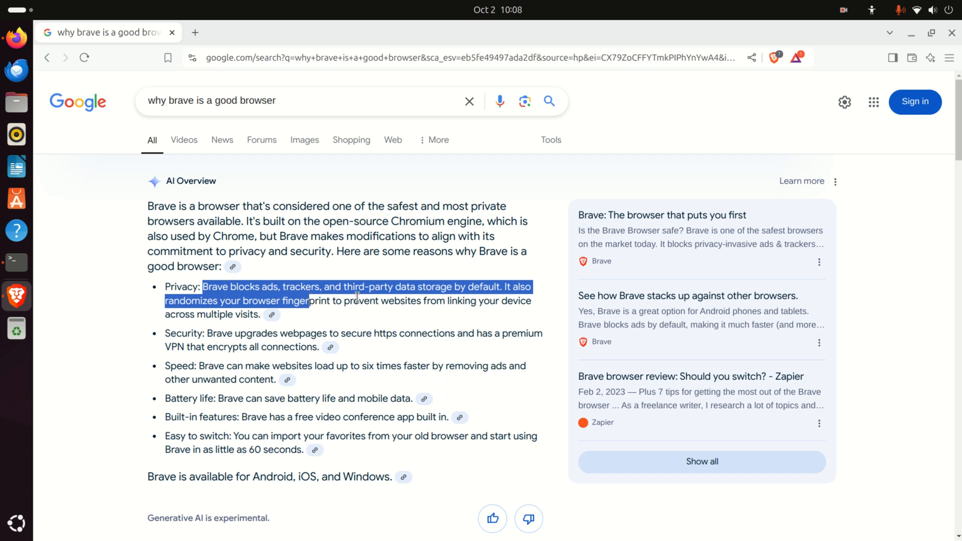
pyautogui.doubleClick(256, 334)
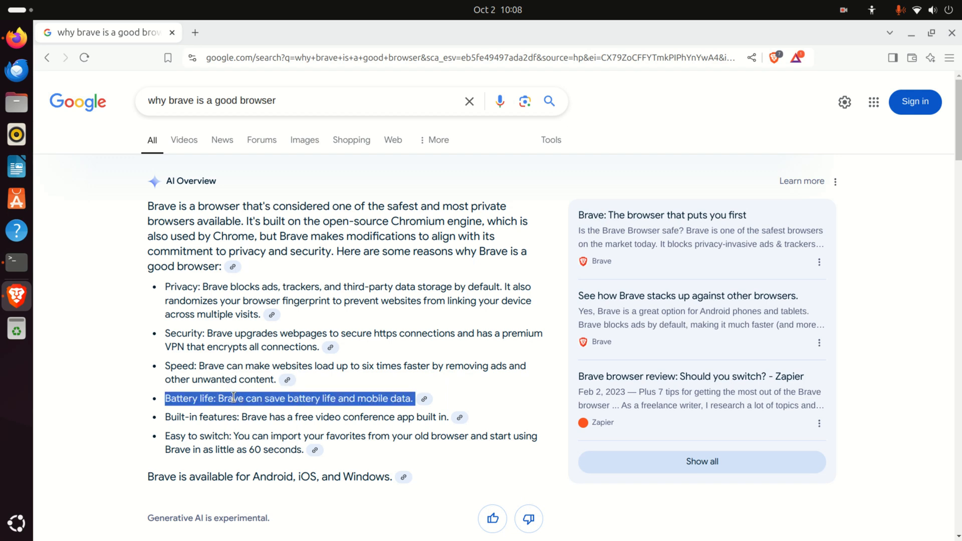
pyautogui.moveTo(413, 410)
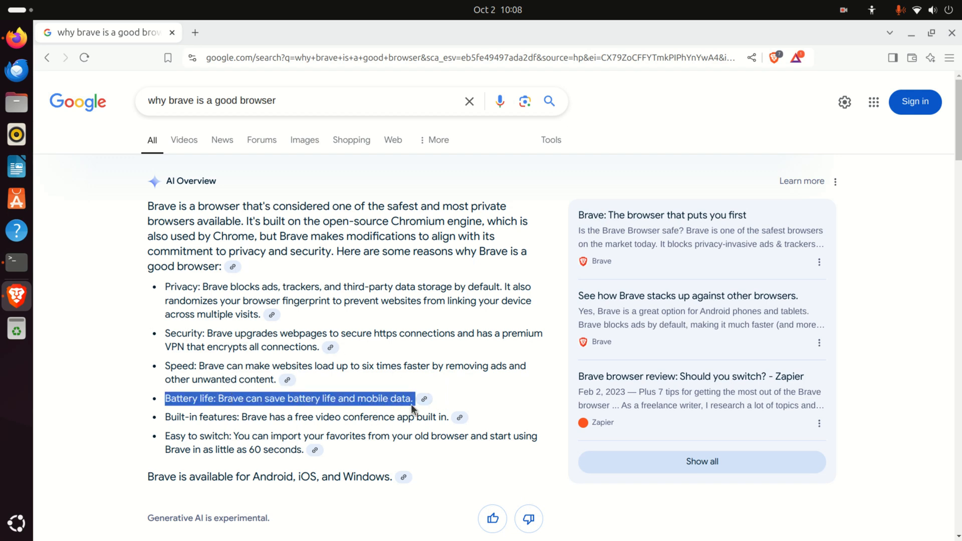
pyautogui.moveTo(495, 362)
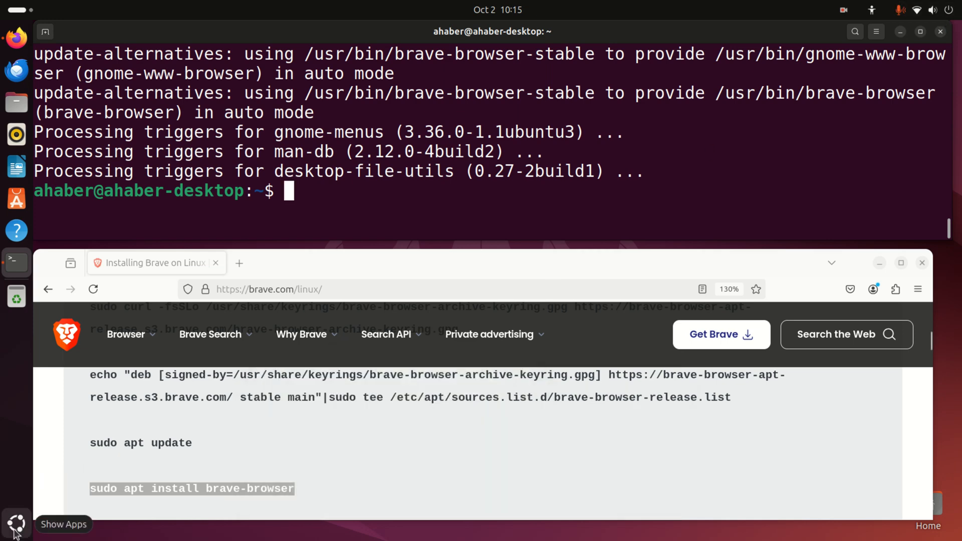
# Launch the Settings app from Show Apps by searching 'settings', then scroll to the top.
pyautogui.click(16, 523)
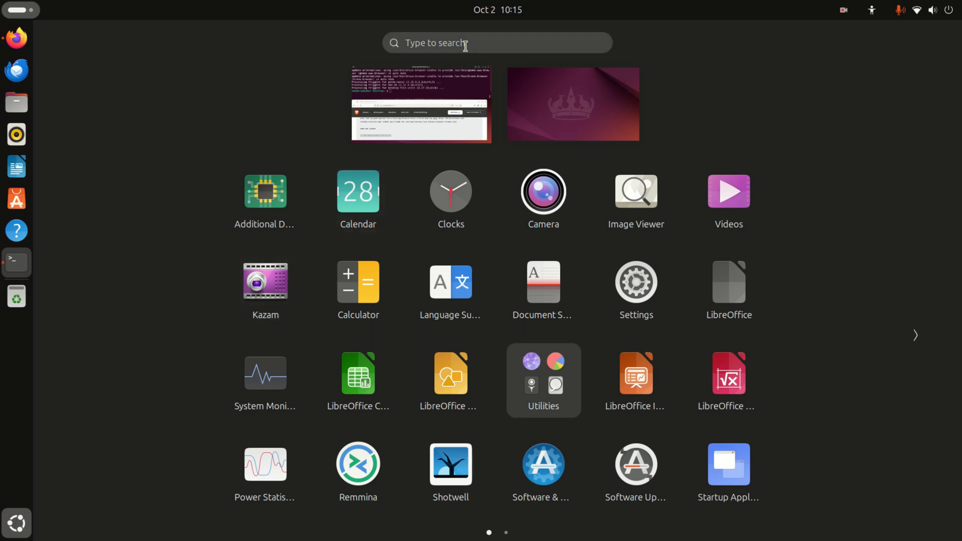
pyautogui.write('setti')
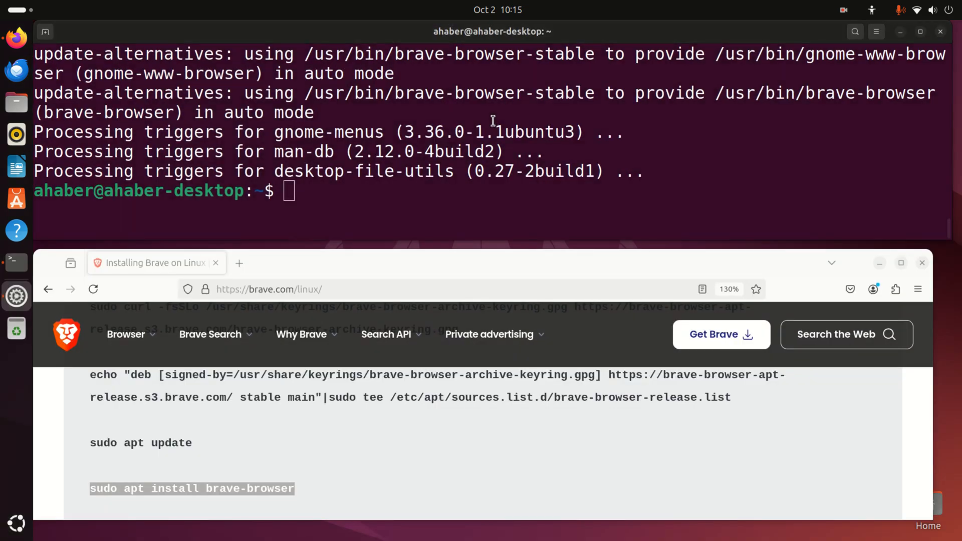
pyautogui.click(17, 295)
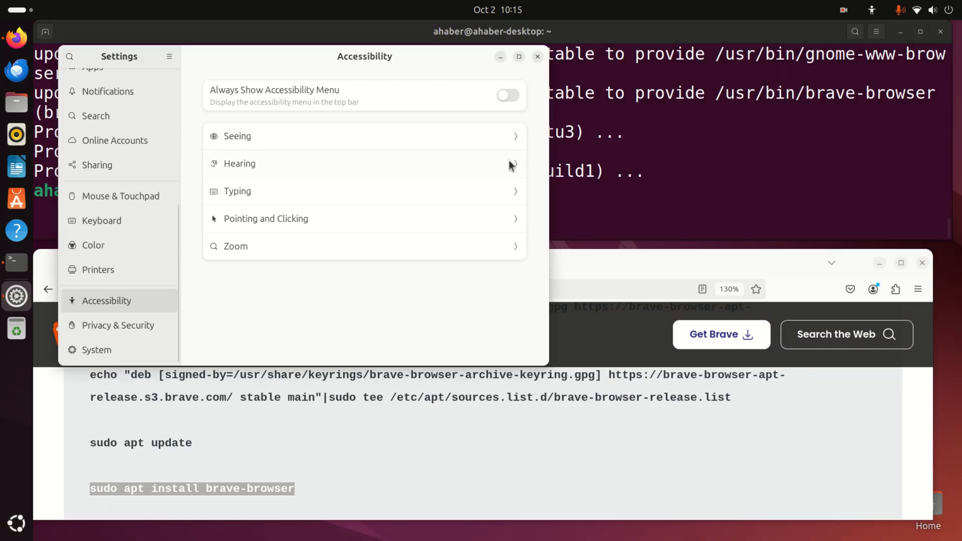
pyautogui.moveTo(559, 369)
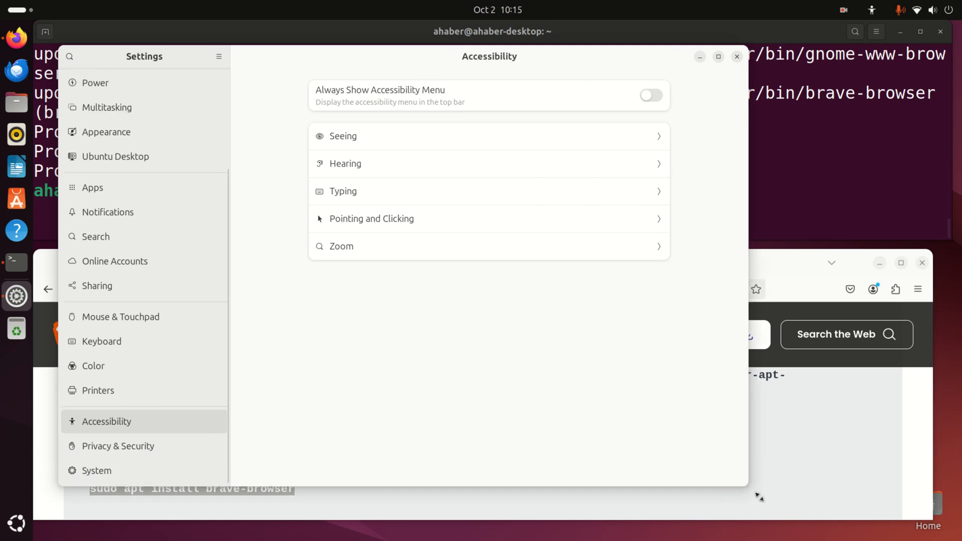
pyautogui.scroll(3)
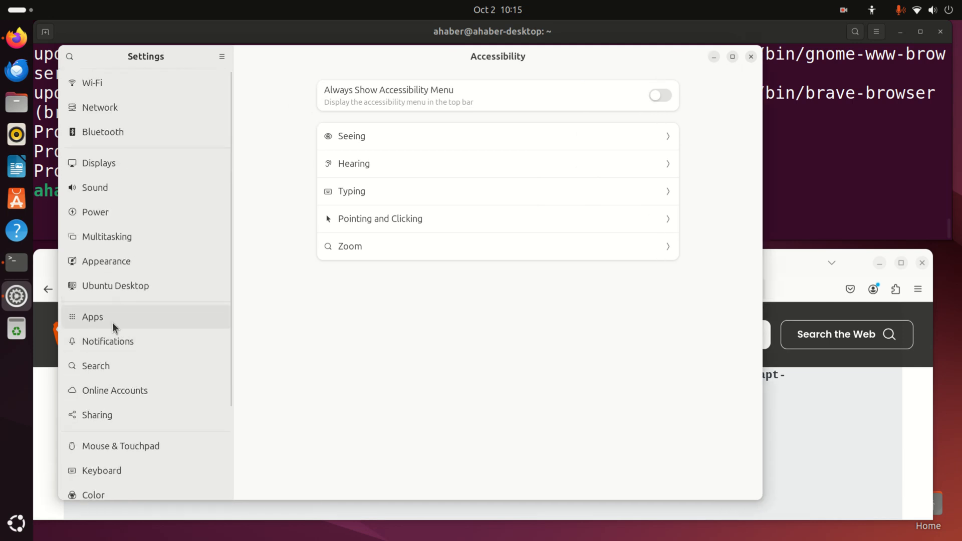
# Under Apps > Default Apps, set the Web default to Brave, then revert to Firefox.
pyautogui.click(92, 317)
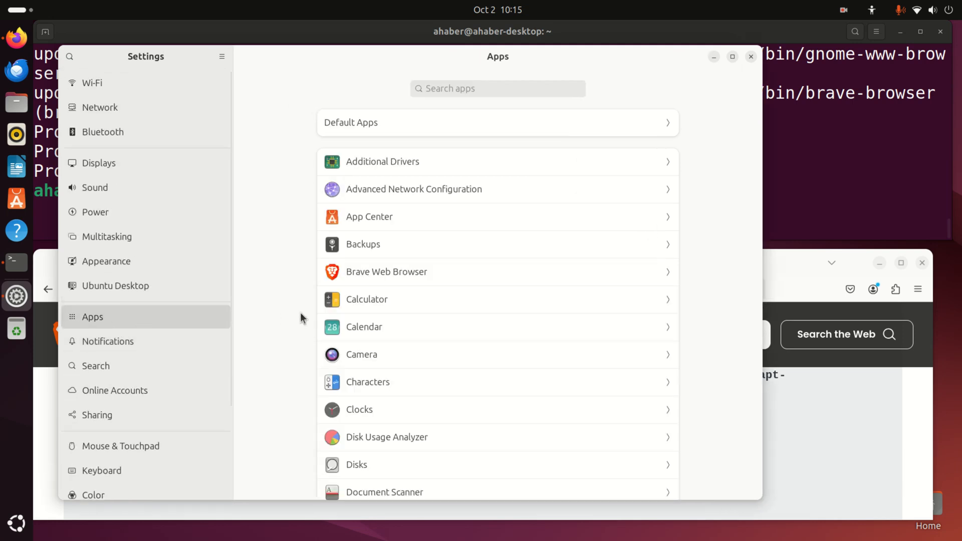
pyautogui.click(498, 122)
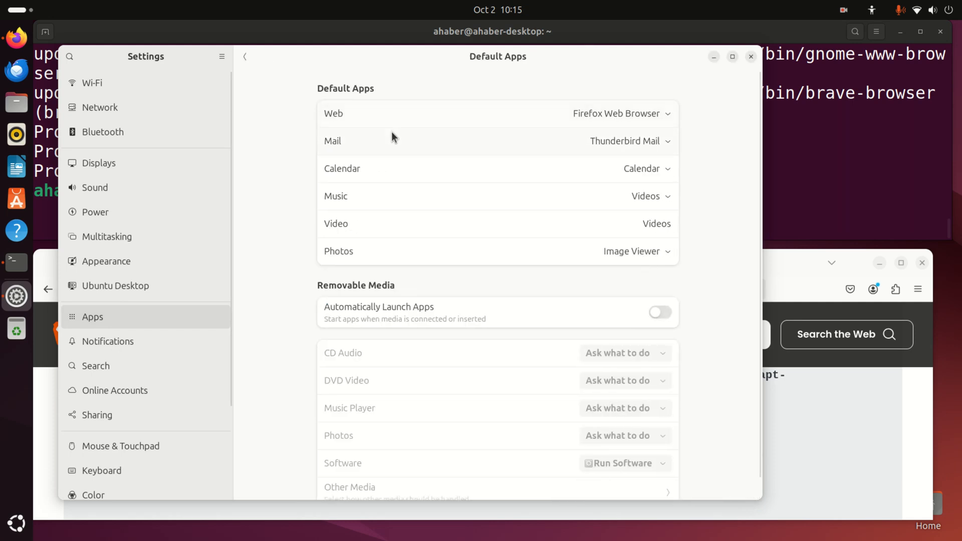
pyautogui.moveTo(525, 120)
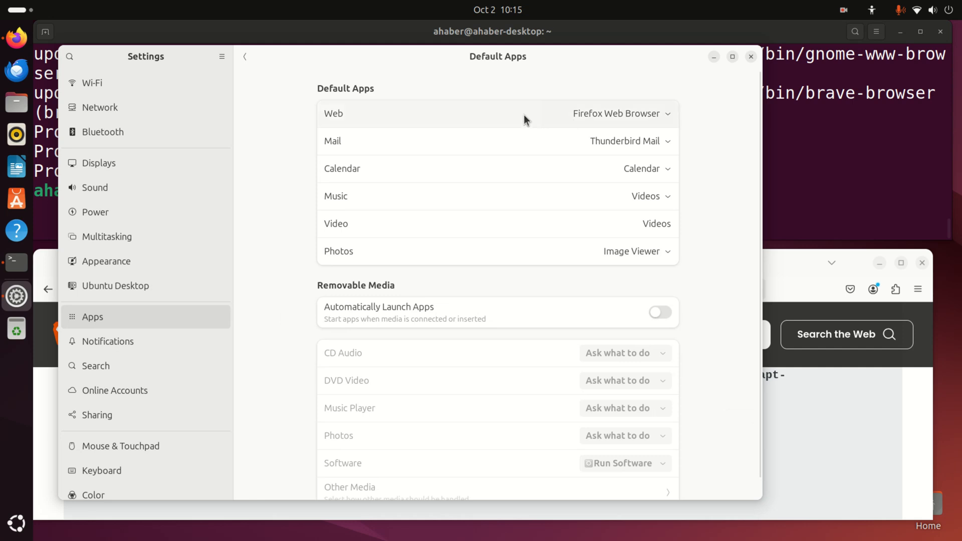
pyautogui.click(619, 114)
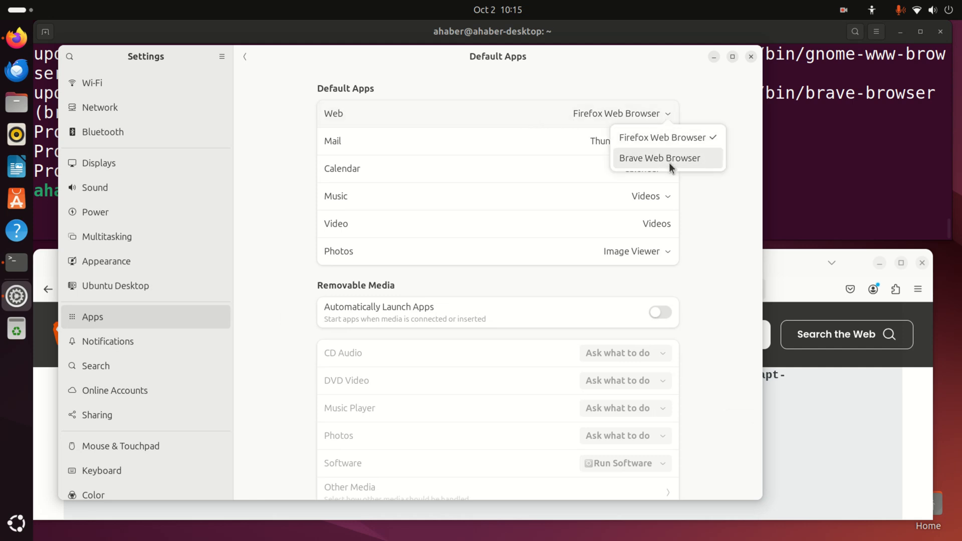
pyautogui.click(659, 158)
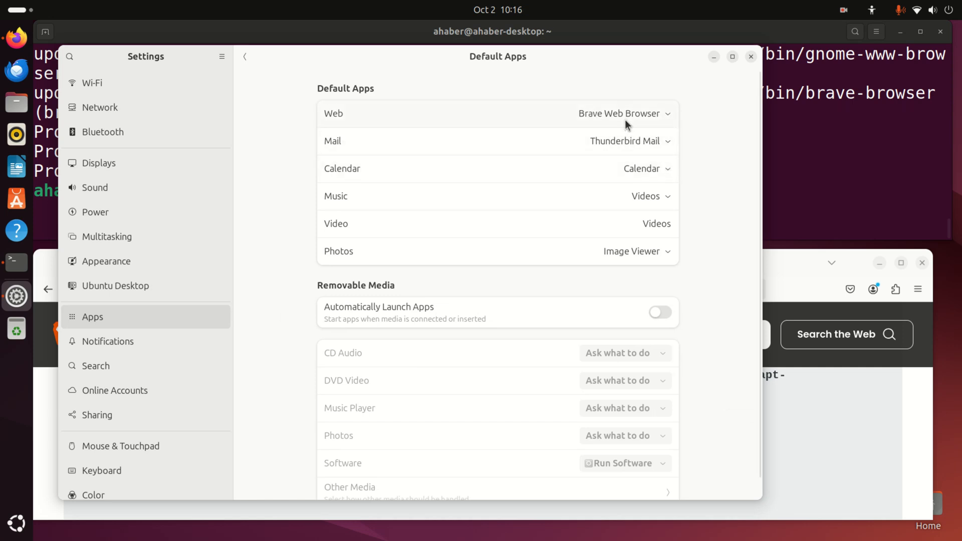
pyautogui.click(620, 114)
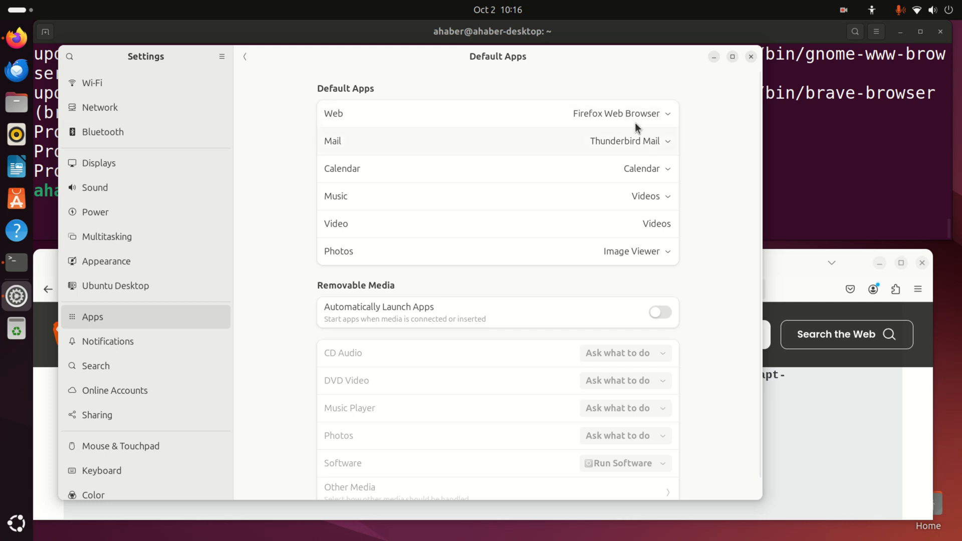
pyautogui.moveTo(691, 132)
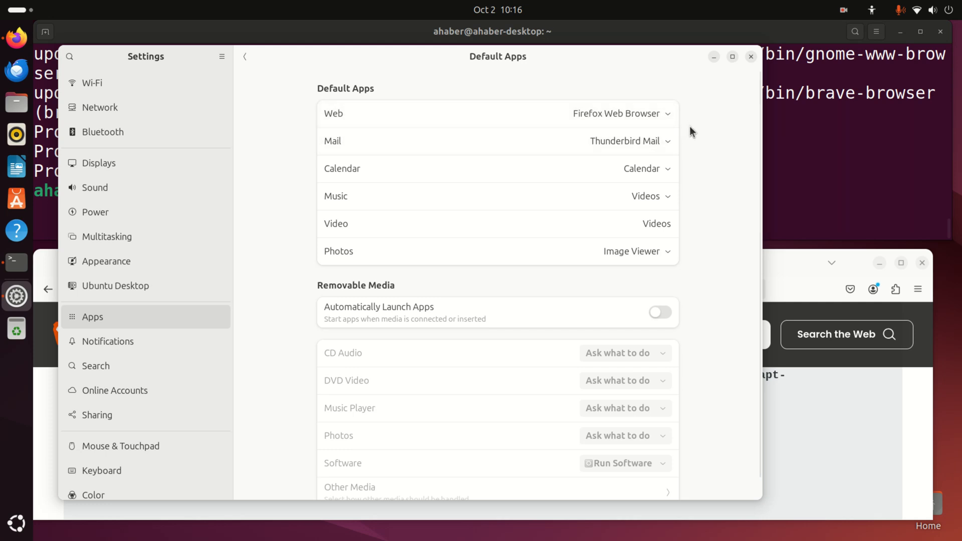
pyautogui.moveTo(668, 161)
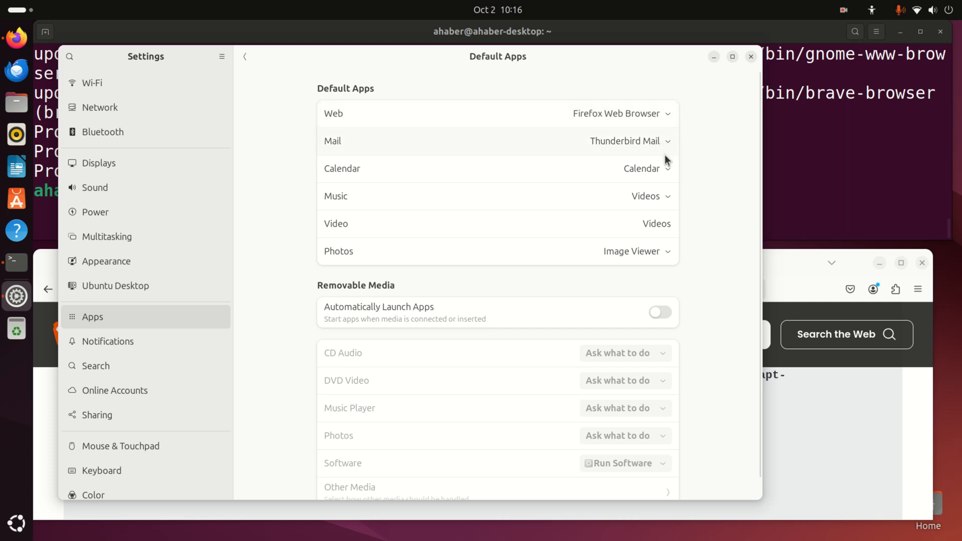
pyautogui.moveTo(673, 182)
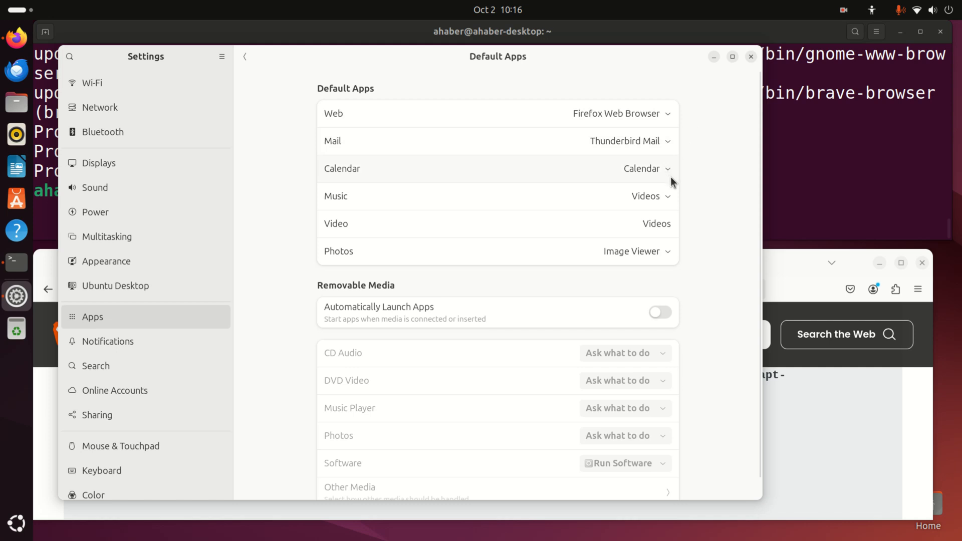
pyautogui.moveTo(670, 212)
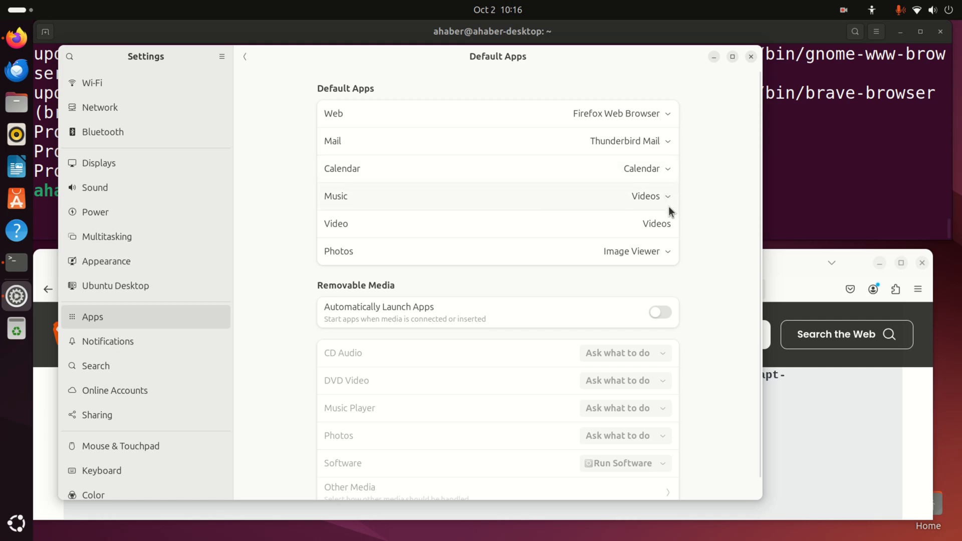
pyautogui.moveTo(714, 230)
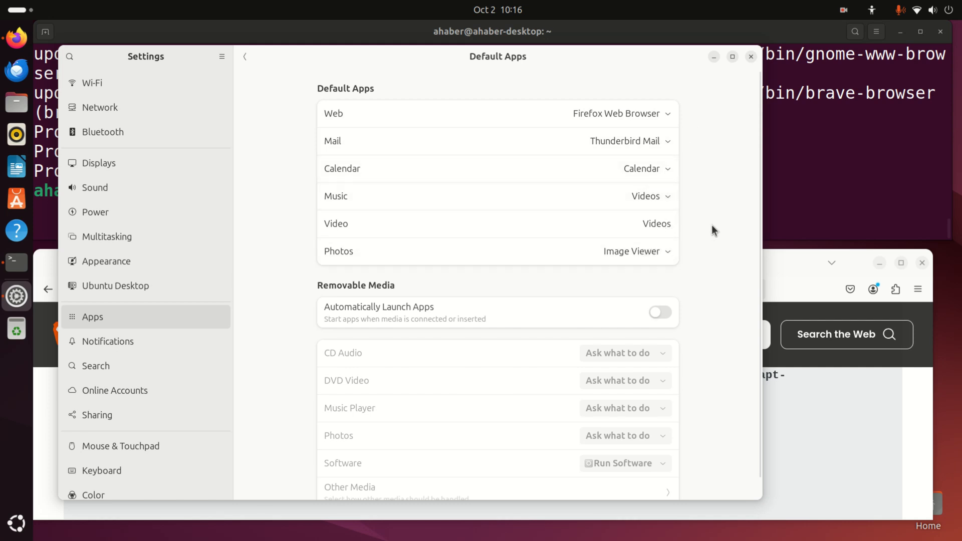